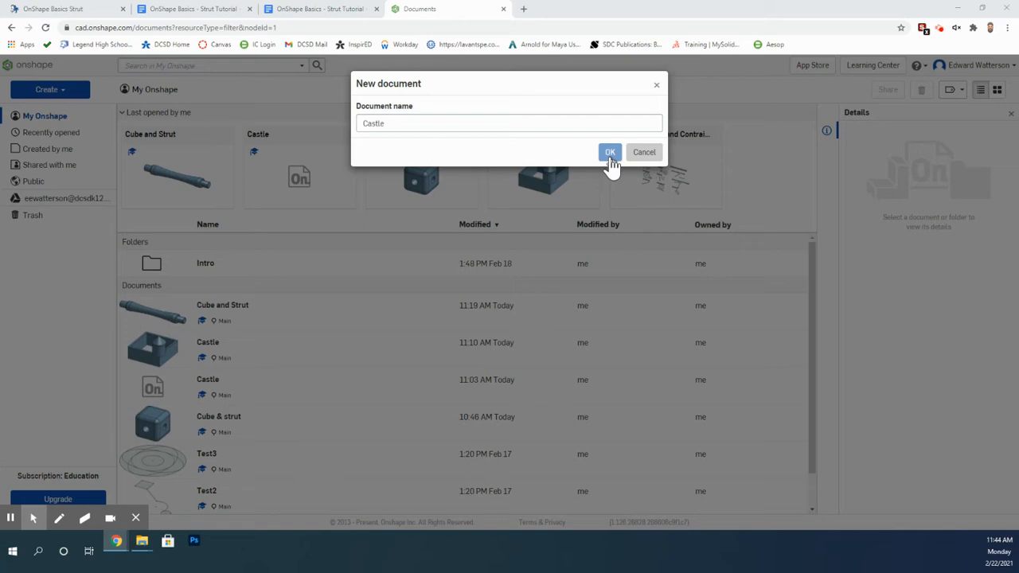
- Confirm the new document named Castle
click(610, 152)
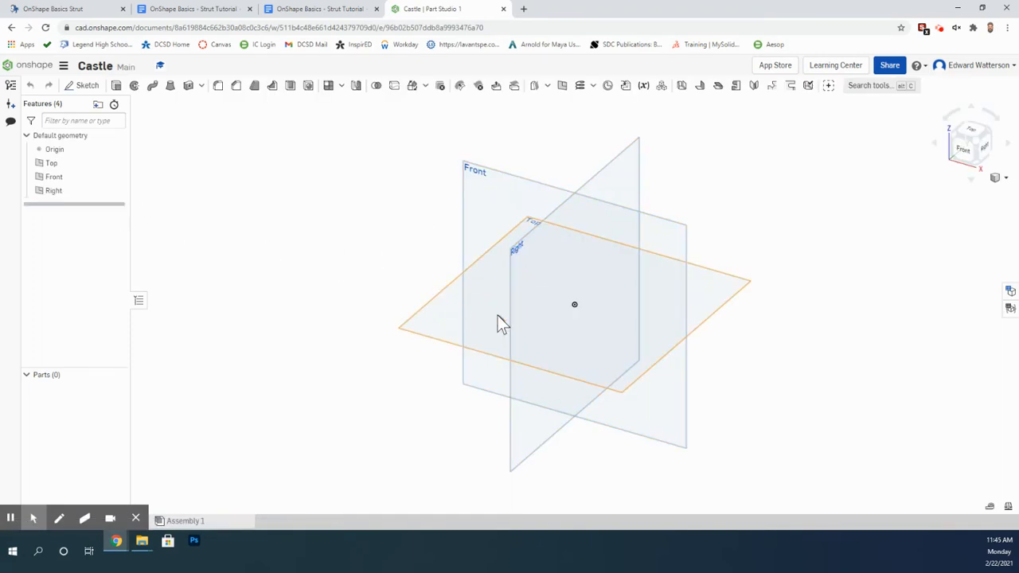
- View the Top plane normal and start Sketch 1 on it
right_click(51, 163)
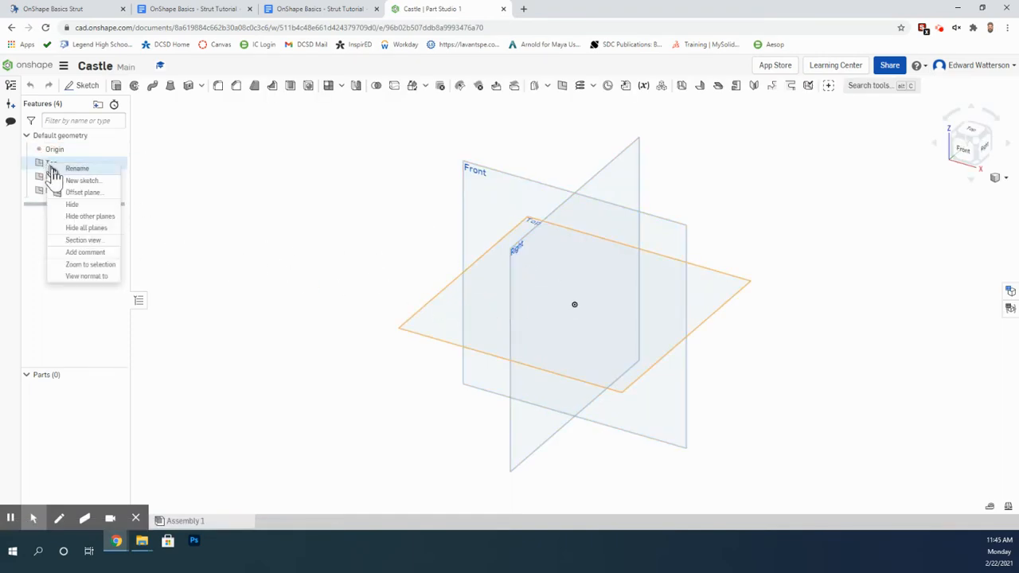
mouse_move(86, 276)
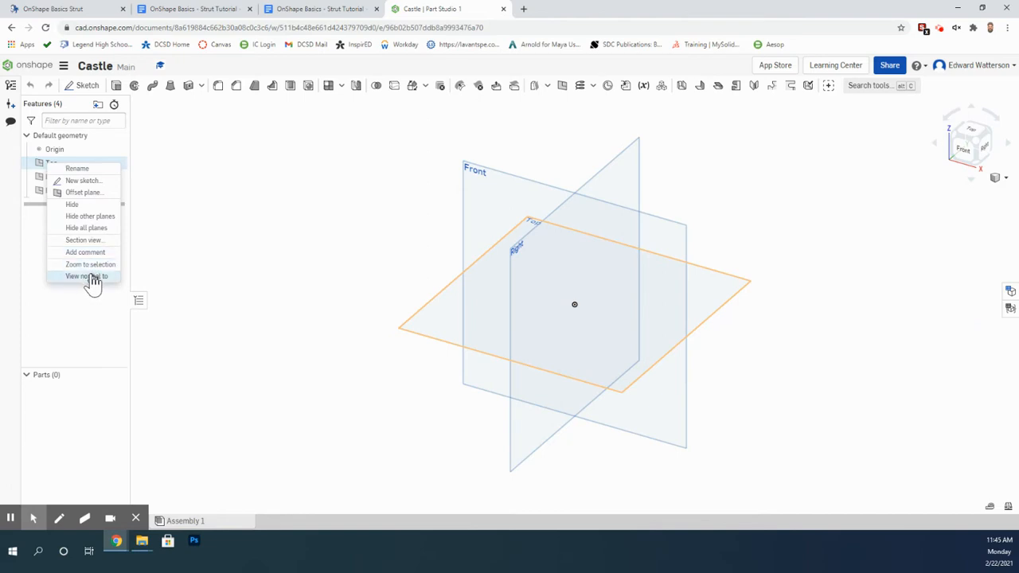
click(86, 276)
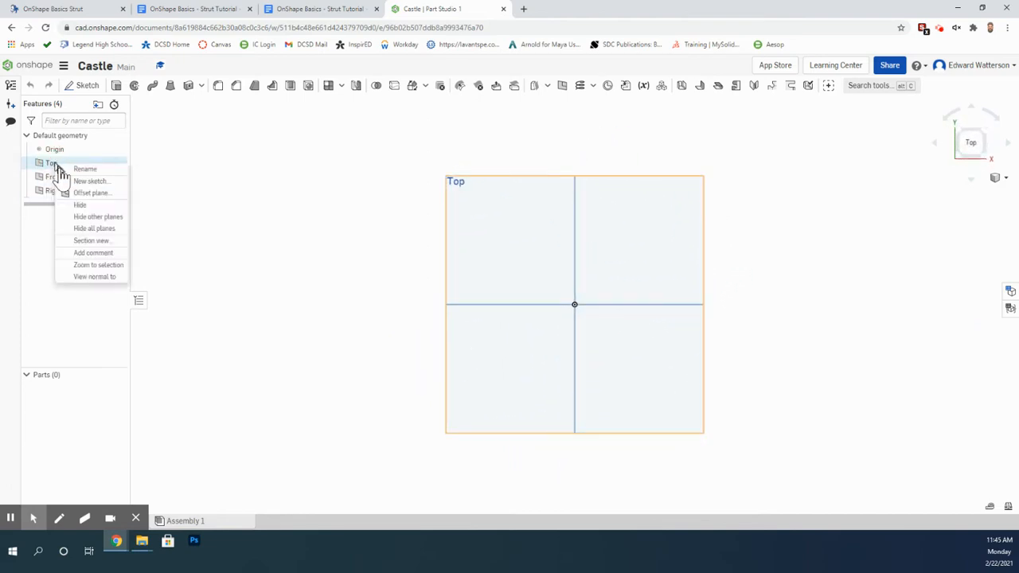
click(91, 181)
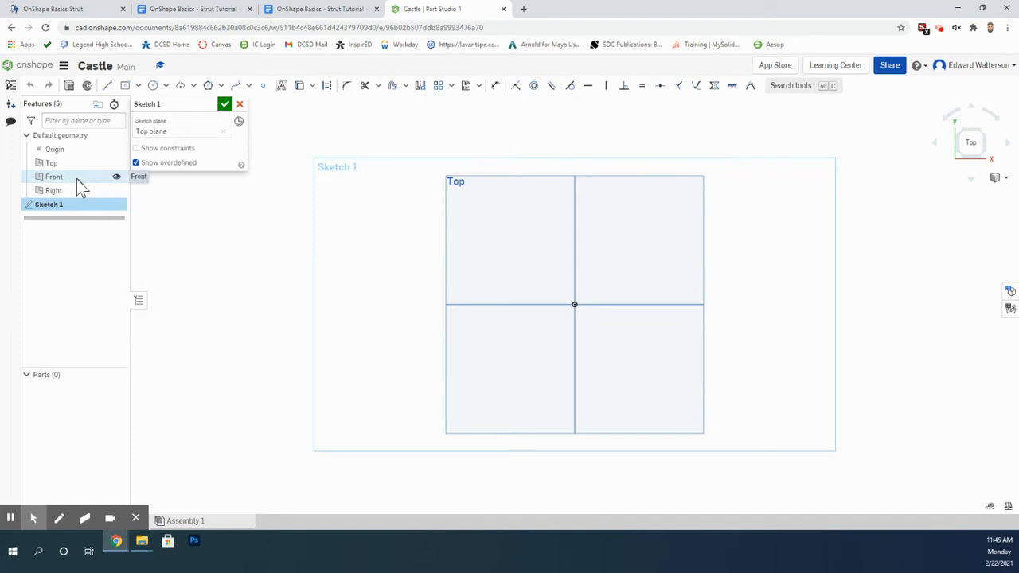
mouse_move(129, 103)
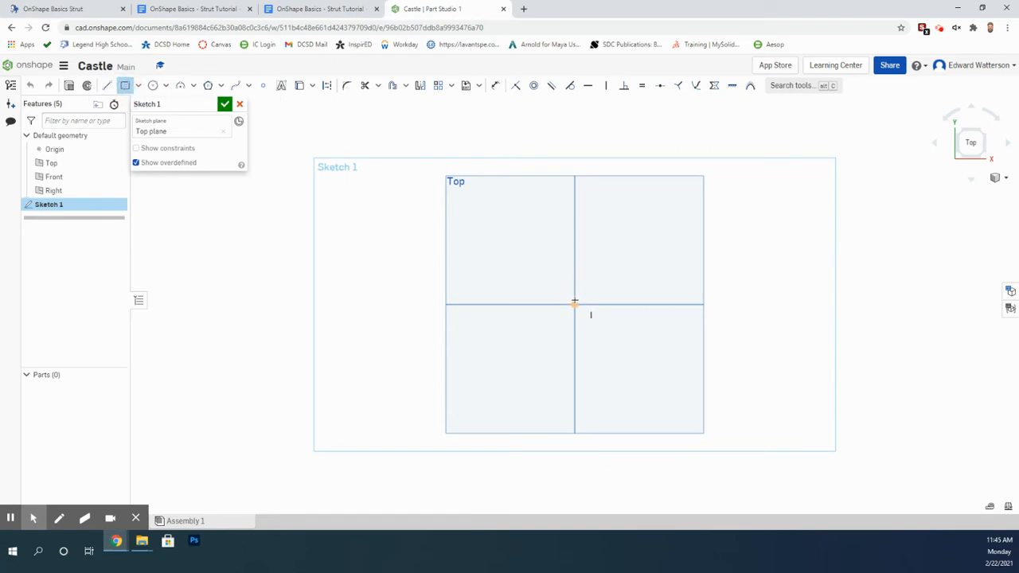
- Draw a square from the origin and dimension its height and width to 100
click(680, 201)
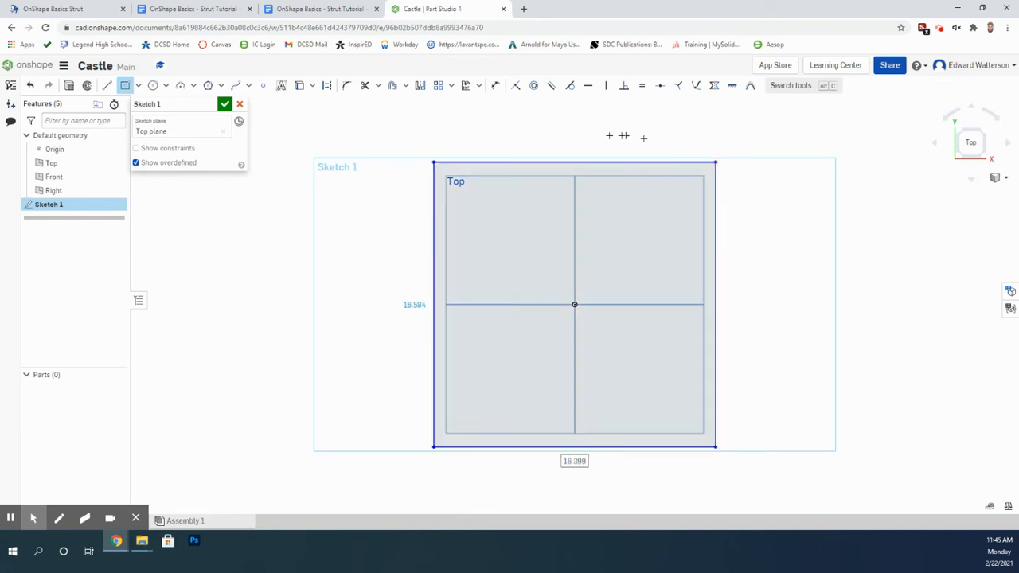
mouse_move(497, 85)
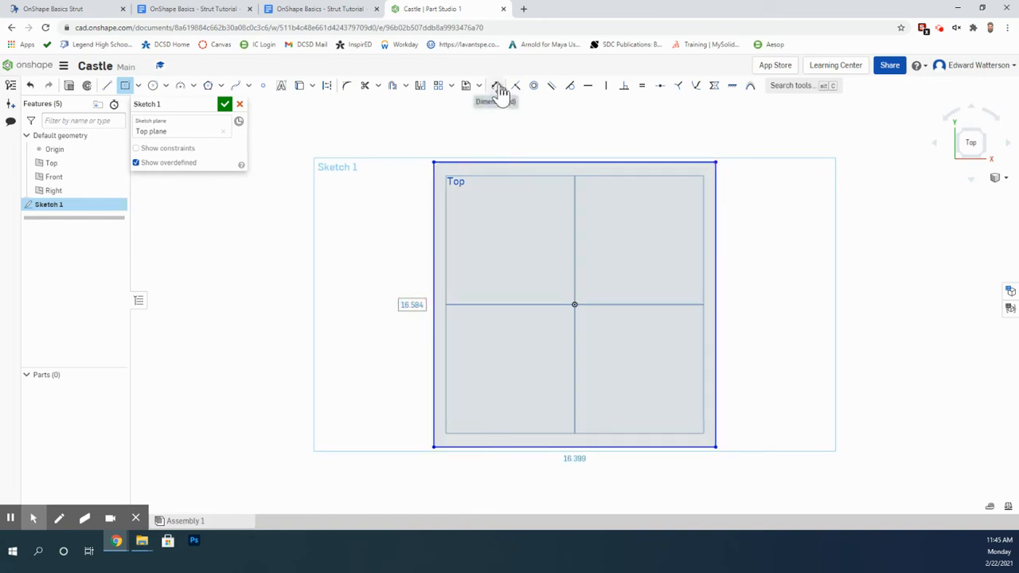
mouse_move(536, 85)
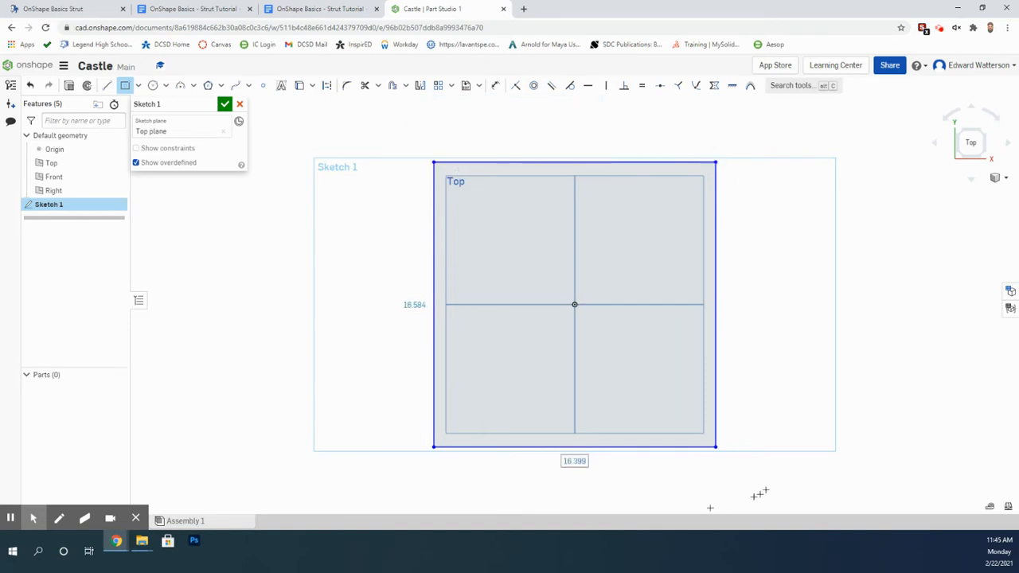
mouse_move(764, 232)
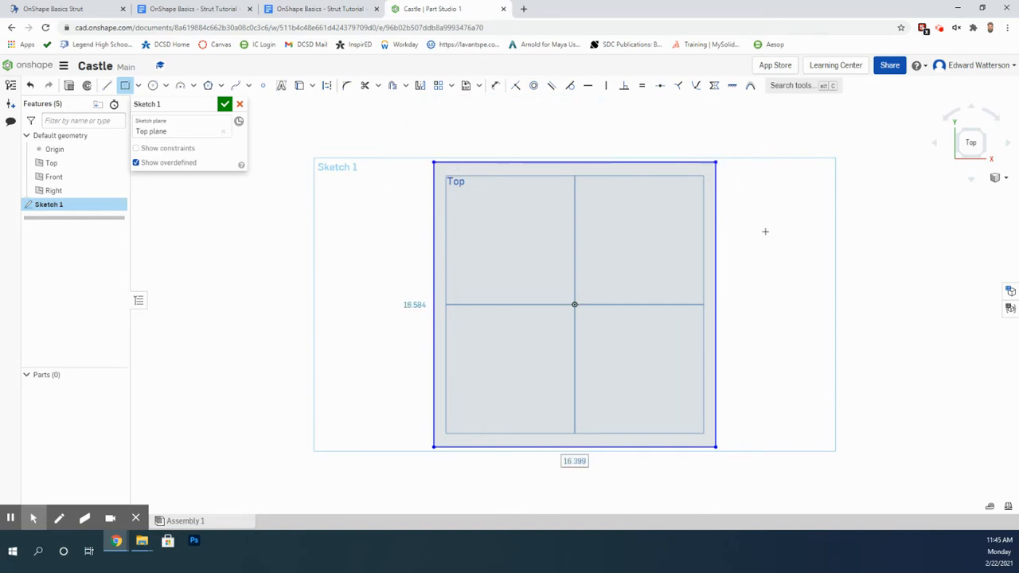
mouse_move(432, 169)
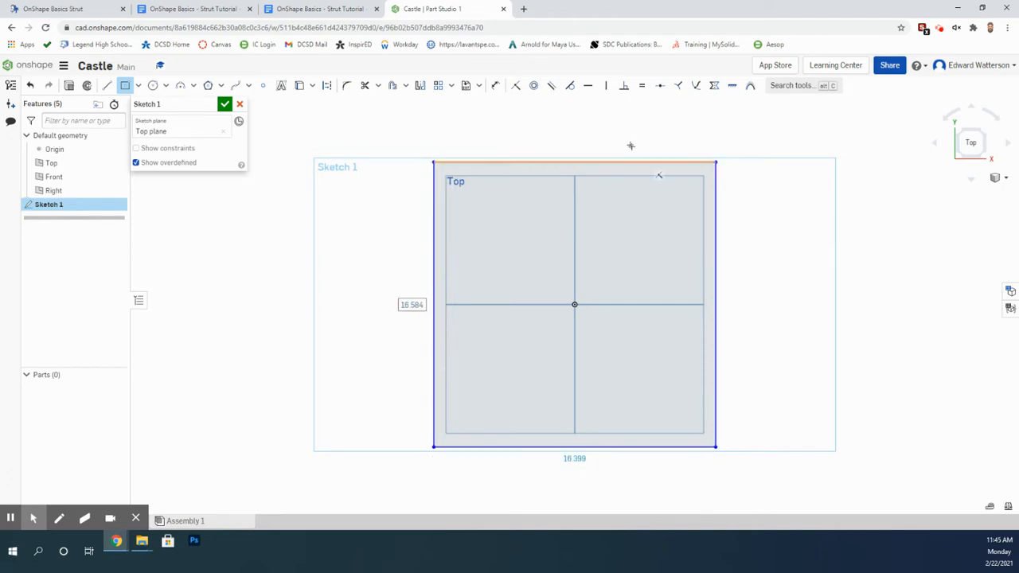
click(494, 85)
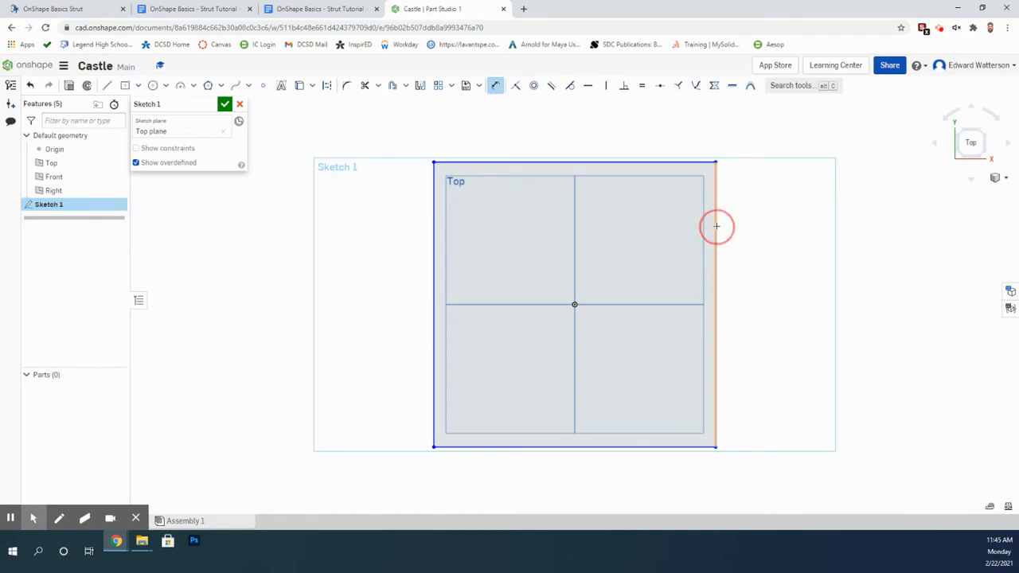
click(716, 227)
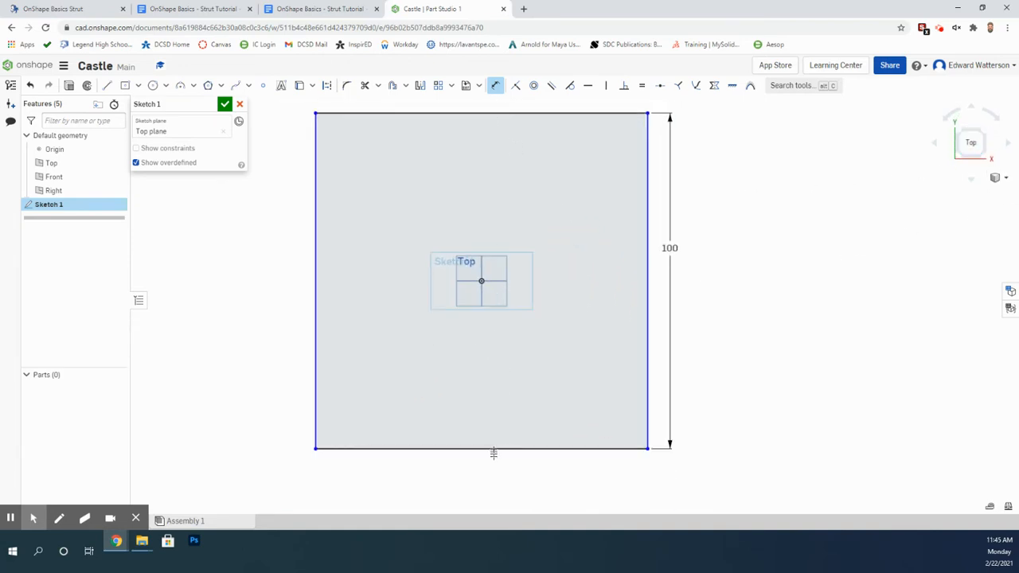
click(492, 454)
text(100)
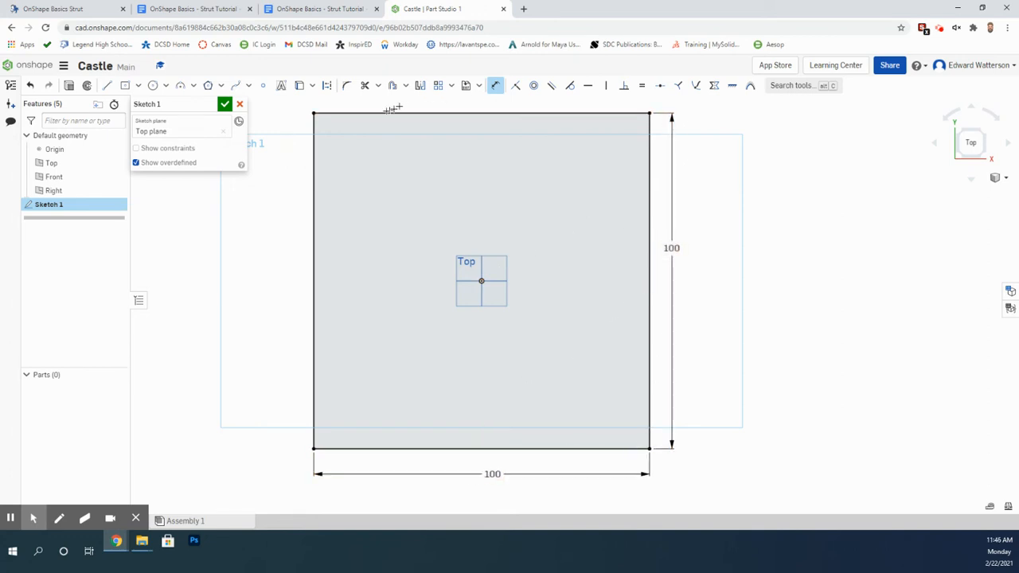
mouse_move(119, 28)
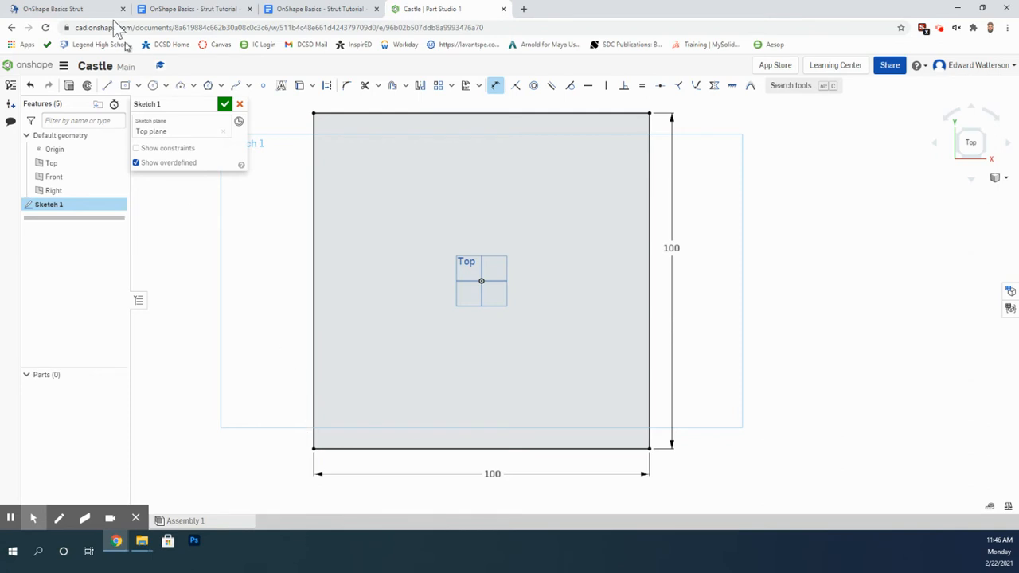
mouse_move(70, 85)
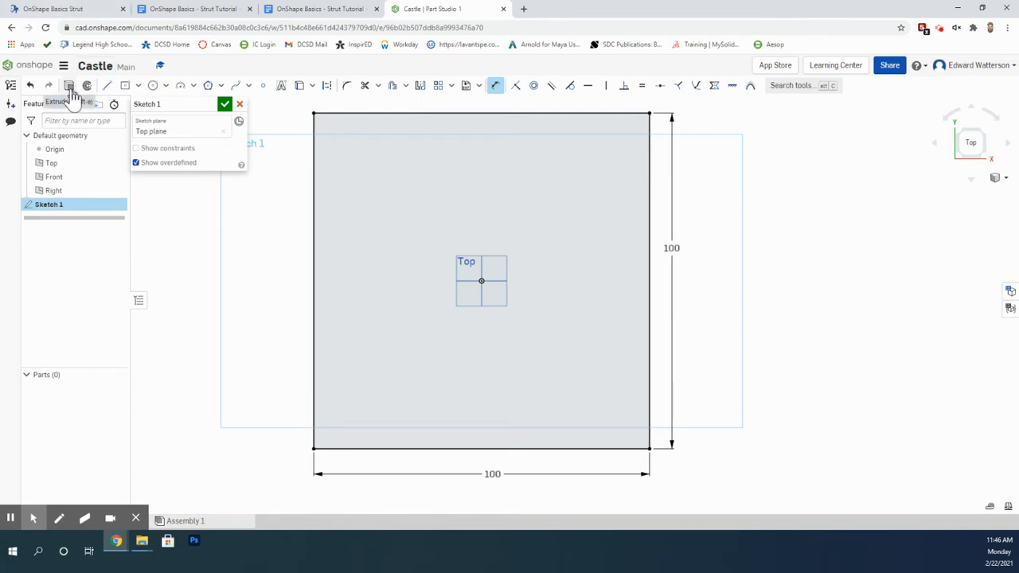
- Extrude Sketch 1 with a blind depth into solid block Part 1
click(70, 86)
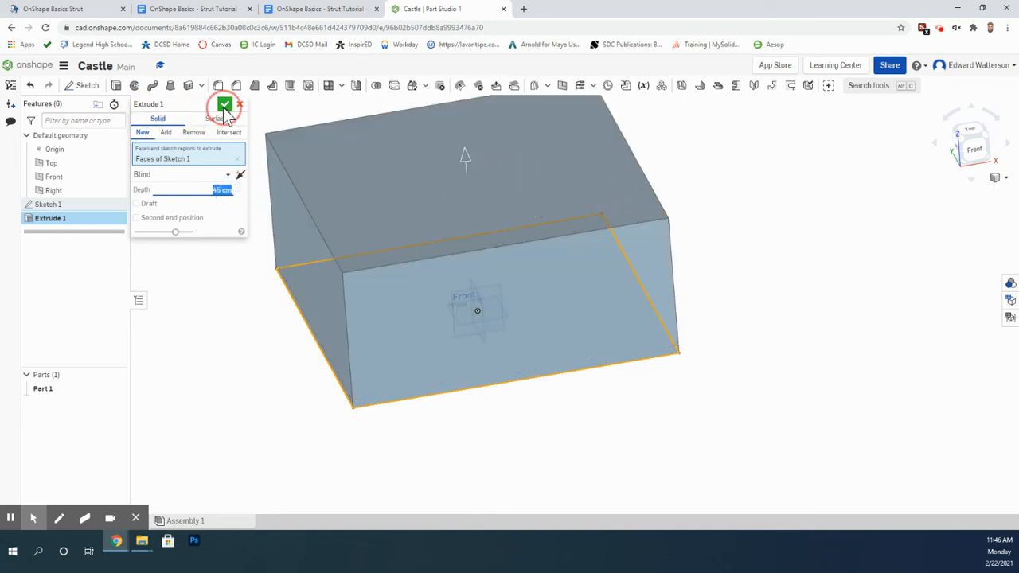
click(225, 106)
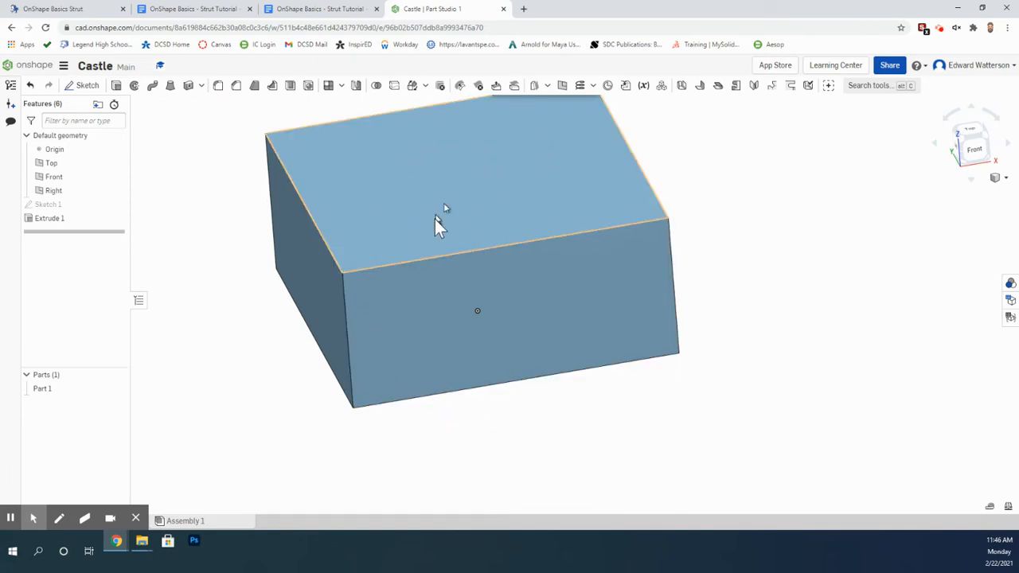
mouse_move(528, 166)
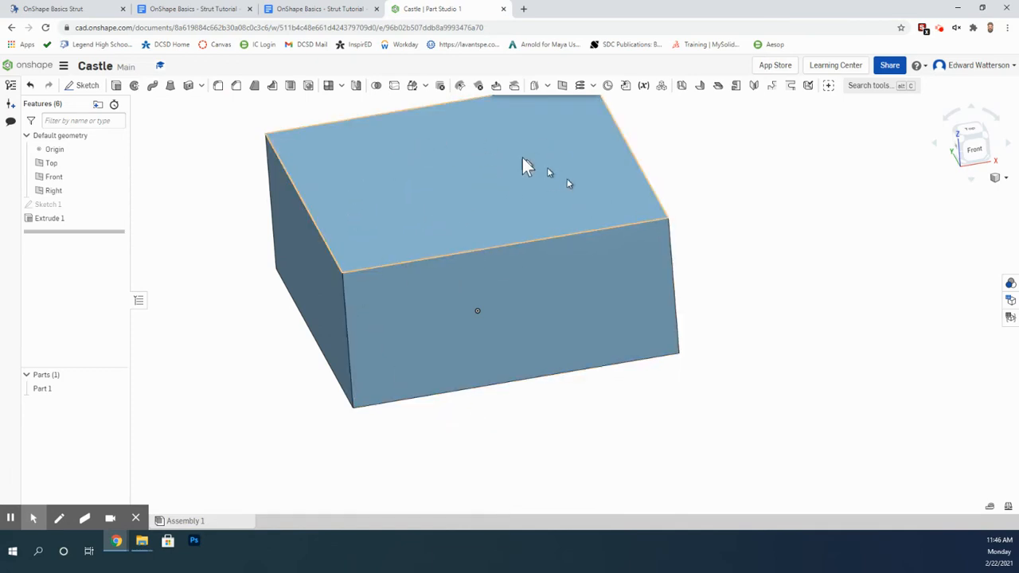
mouse_move(468, 176)
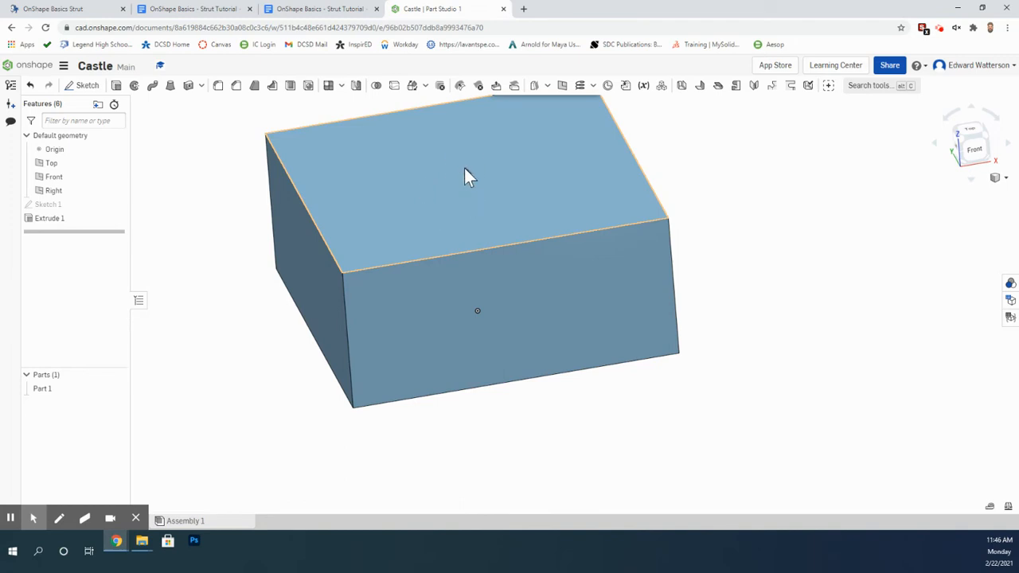
- View the block's top face normal and start Sketch 2 on it
right_click(468, 177)
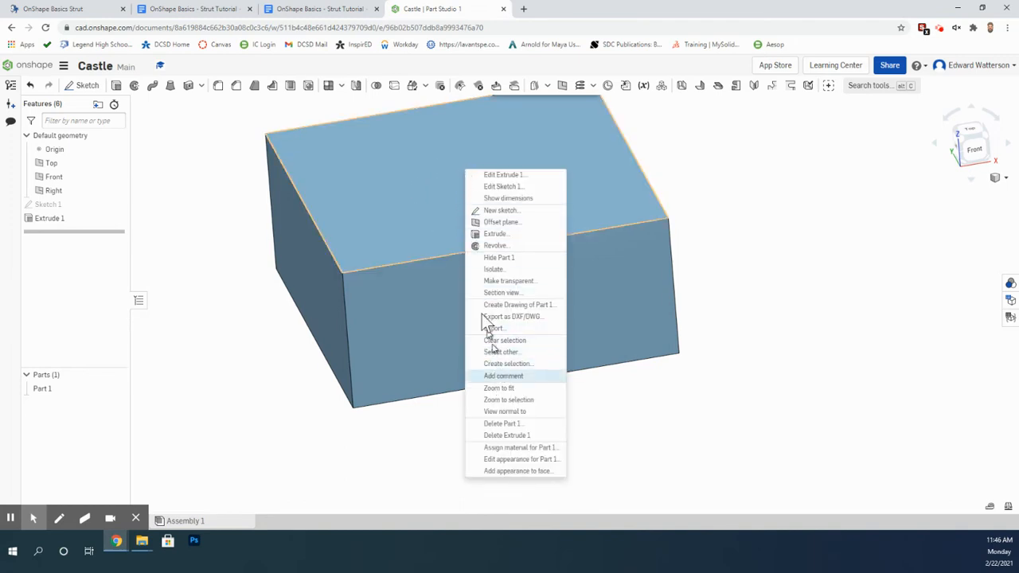
mouse_move(62, 187)
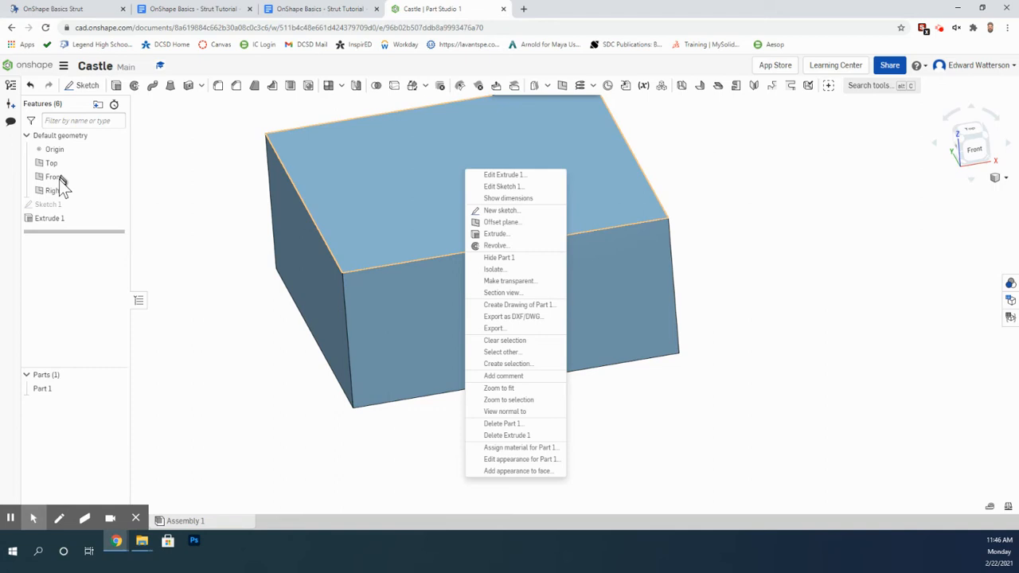
mouse_move(546, 432)
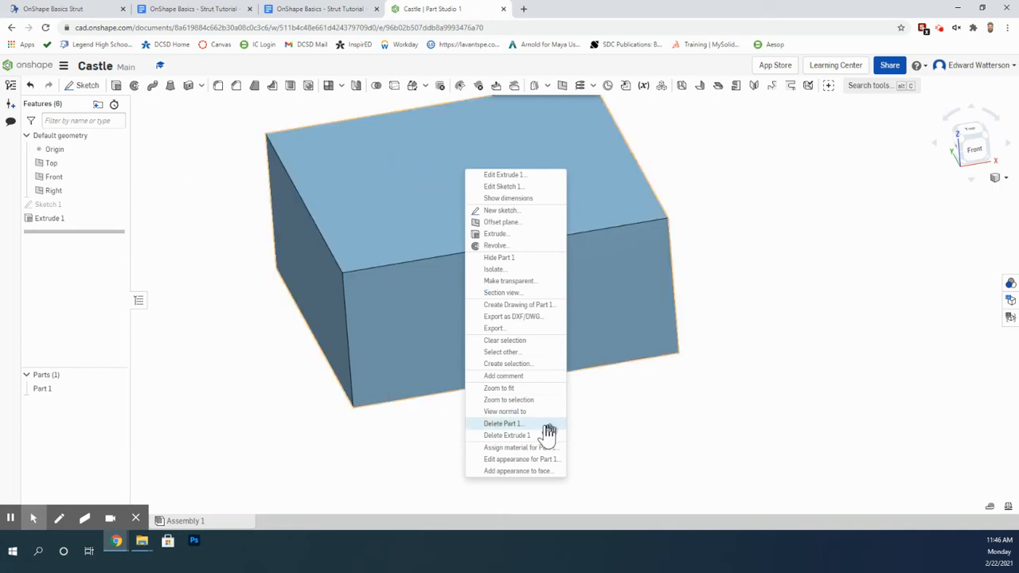
click(505, 412)
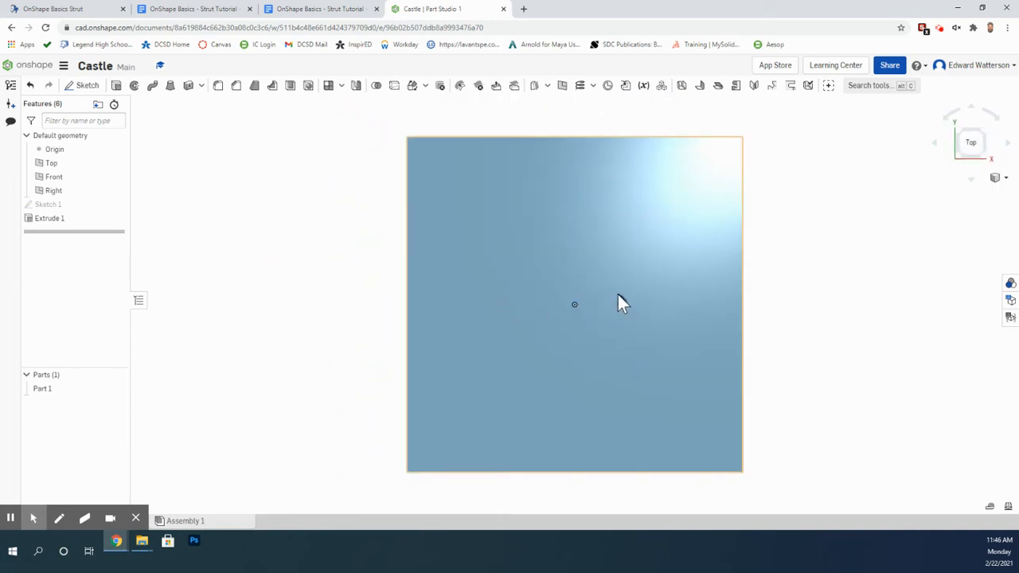
right_click(621, 303)
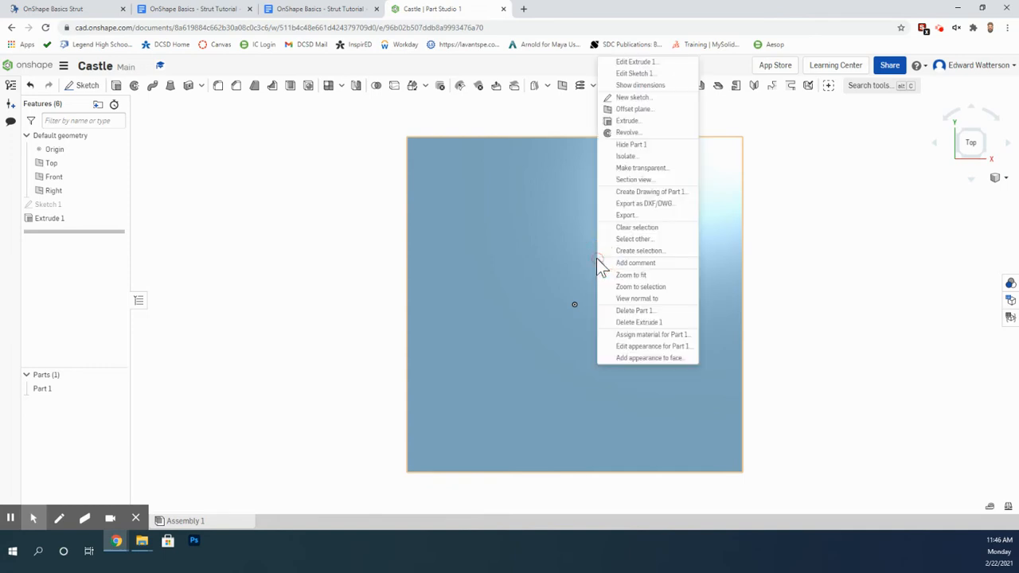
mouse_move(633, 97)
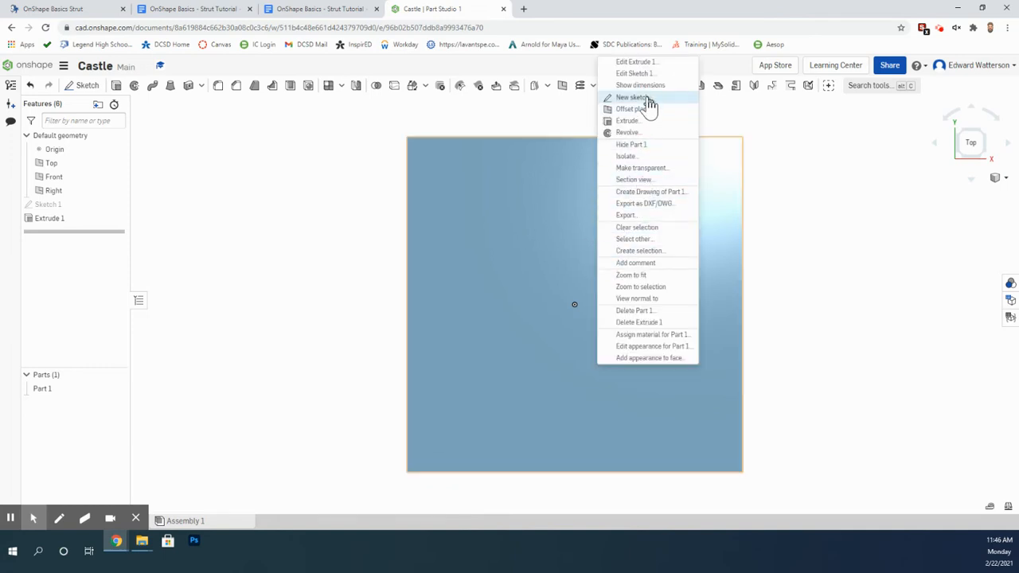
click(631, 97)
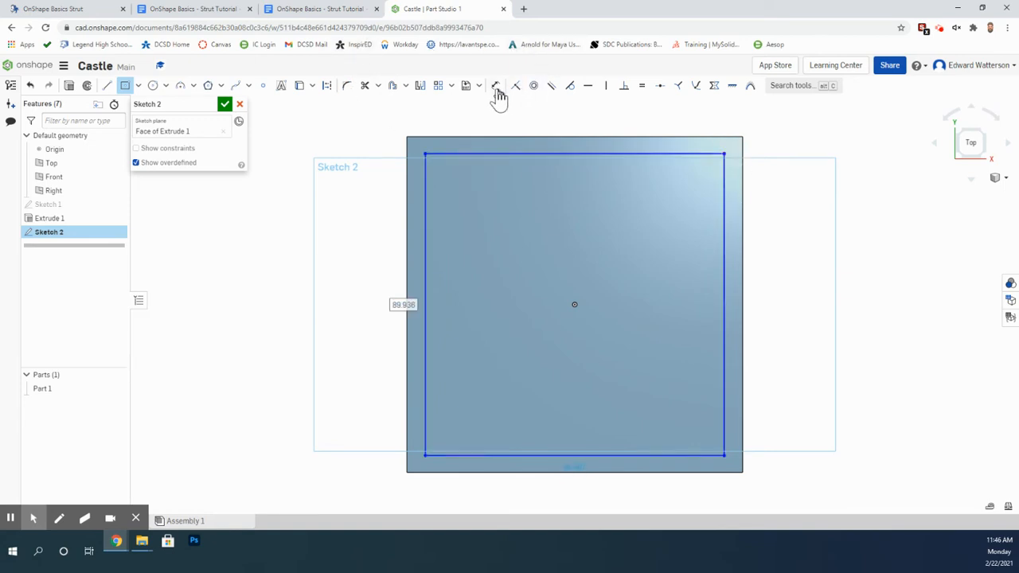
- Dimension the inset rectangle on the top face to 90 by 90
click(495, 85)
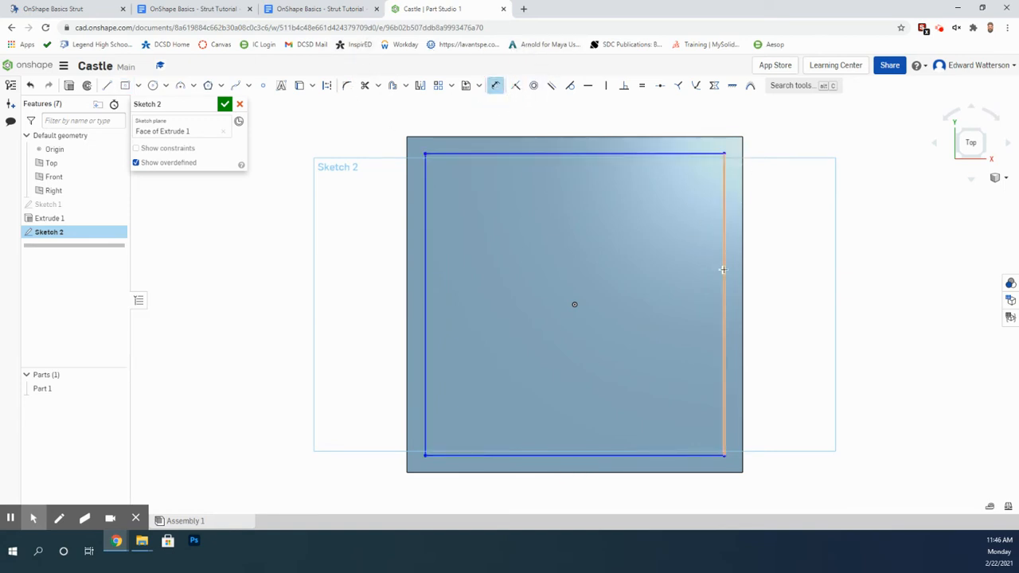
click(723, 269)
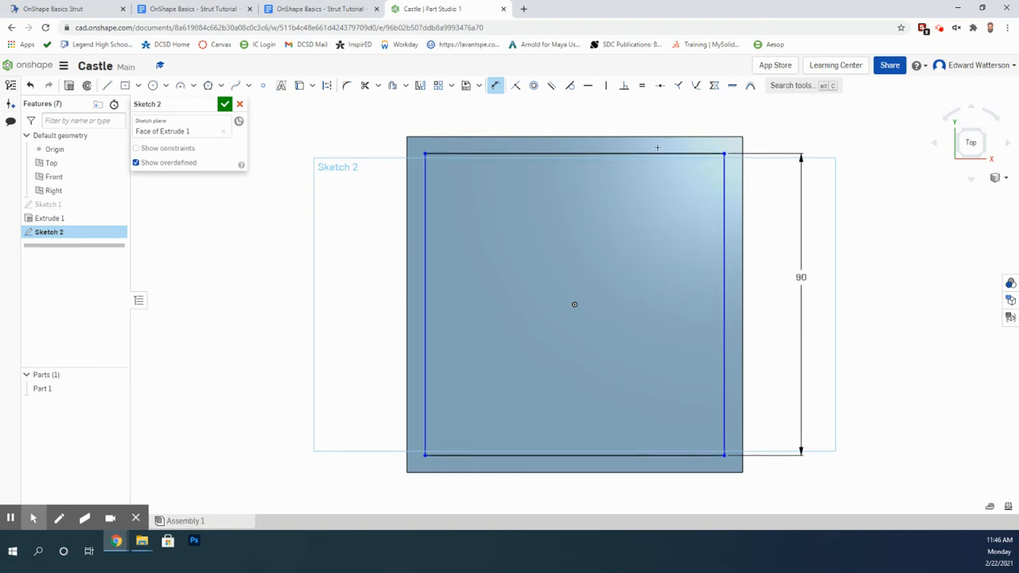
click(658, 148)
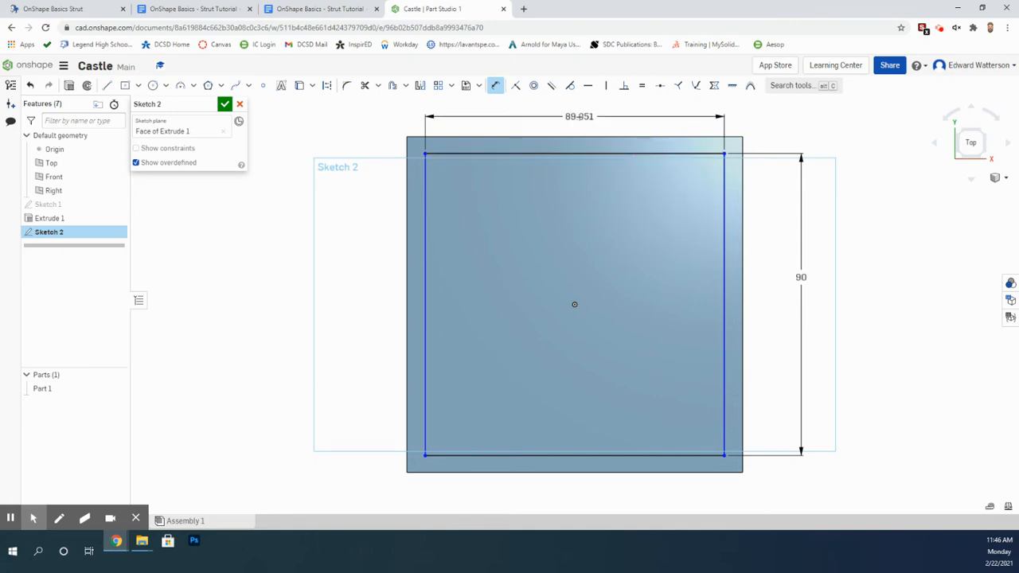
double_click(578, 116)
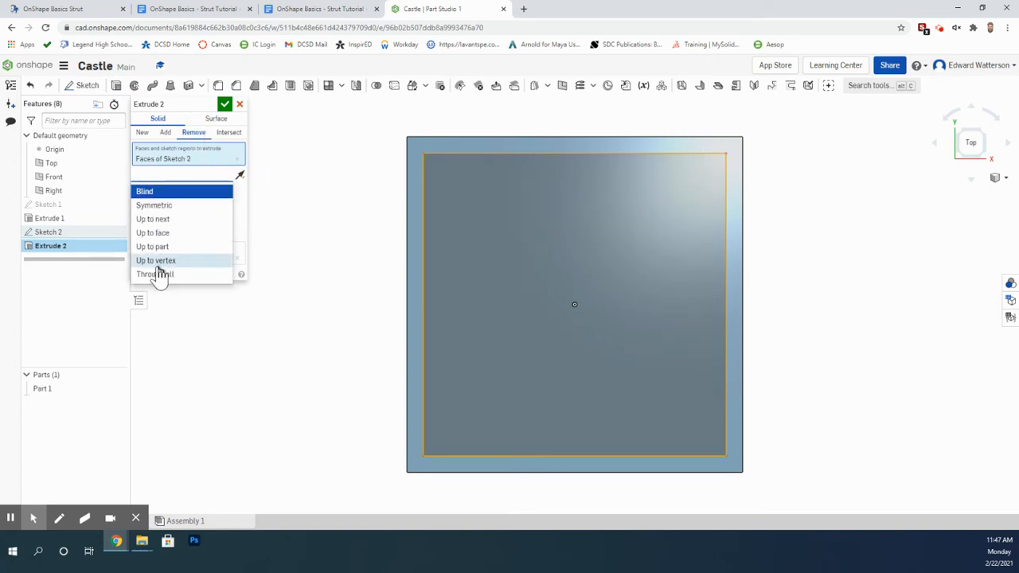
- Remove Sketch 2's region through all to hollow the block
click(154, 273)
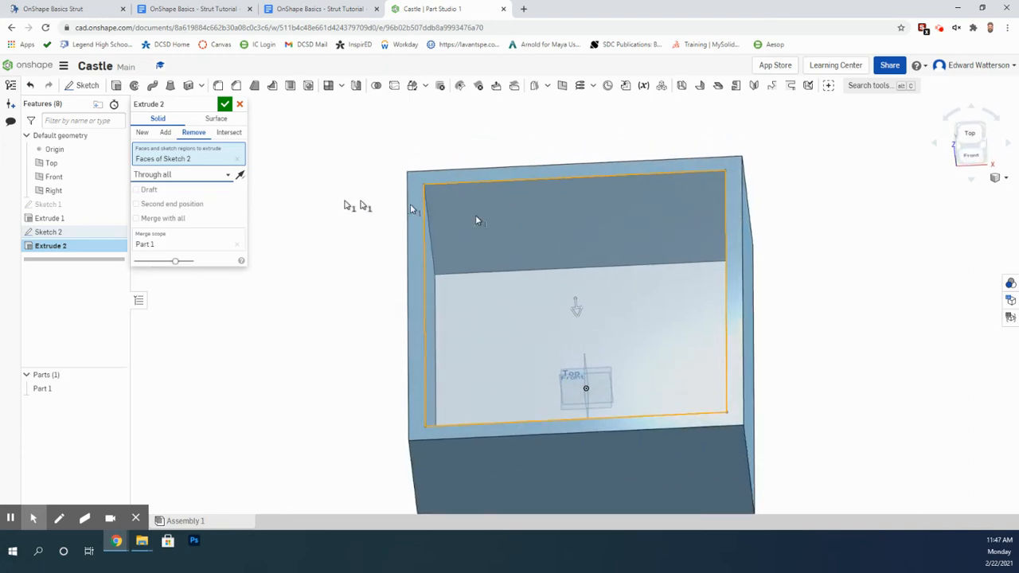
click(225, 104)
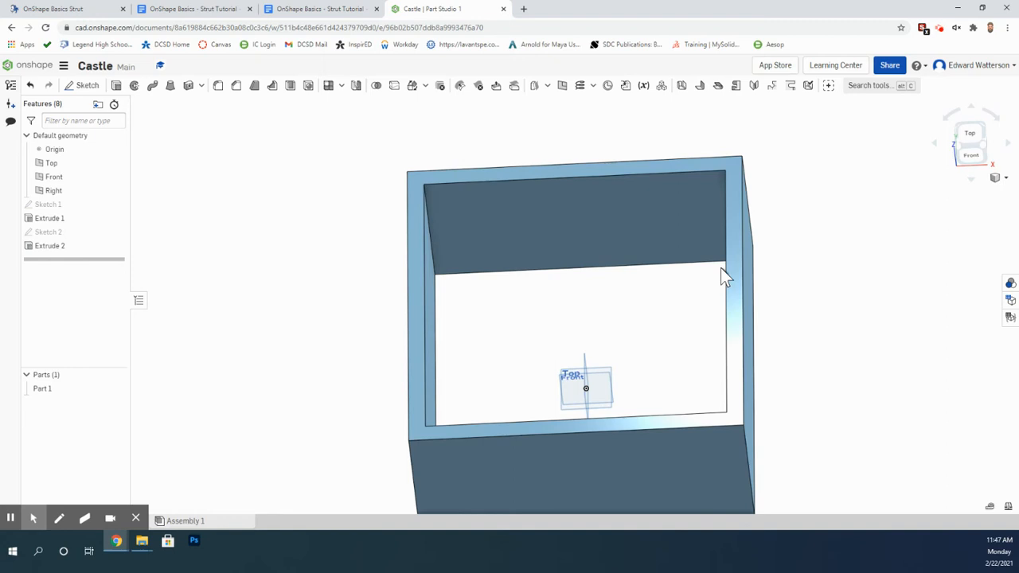
mouse_move(748, 183)
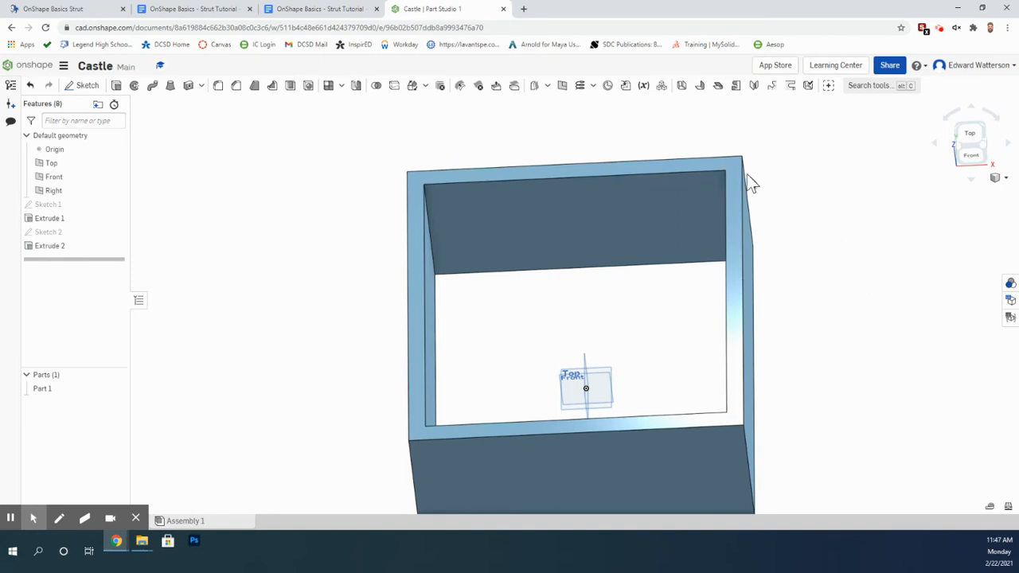
- View the hollow wall's top rim face normal to the screen
right_click(732, 175)
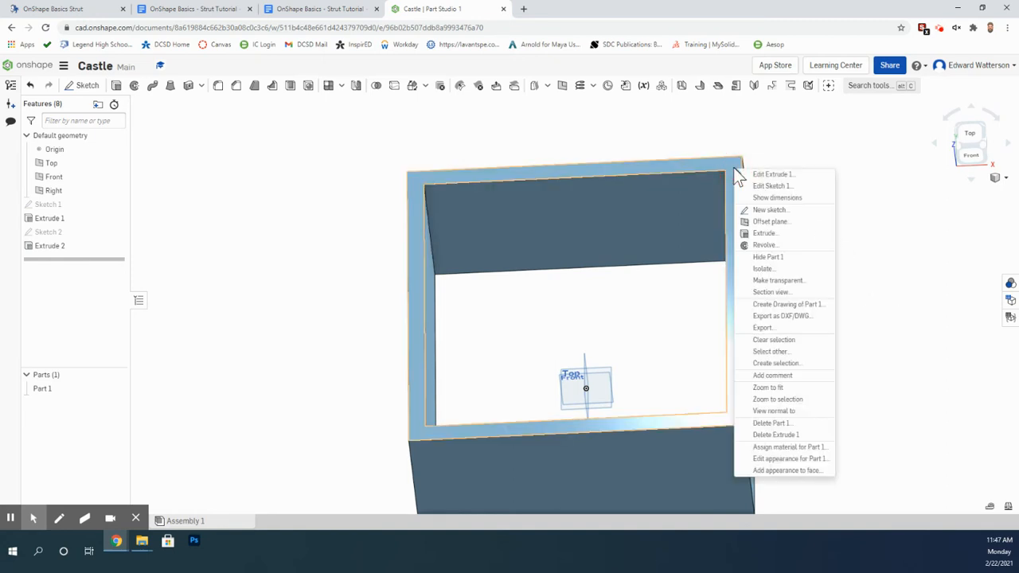
mouse_move(713, 167)
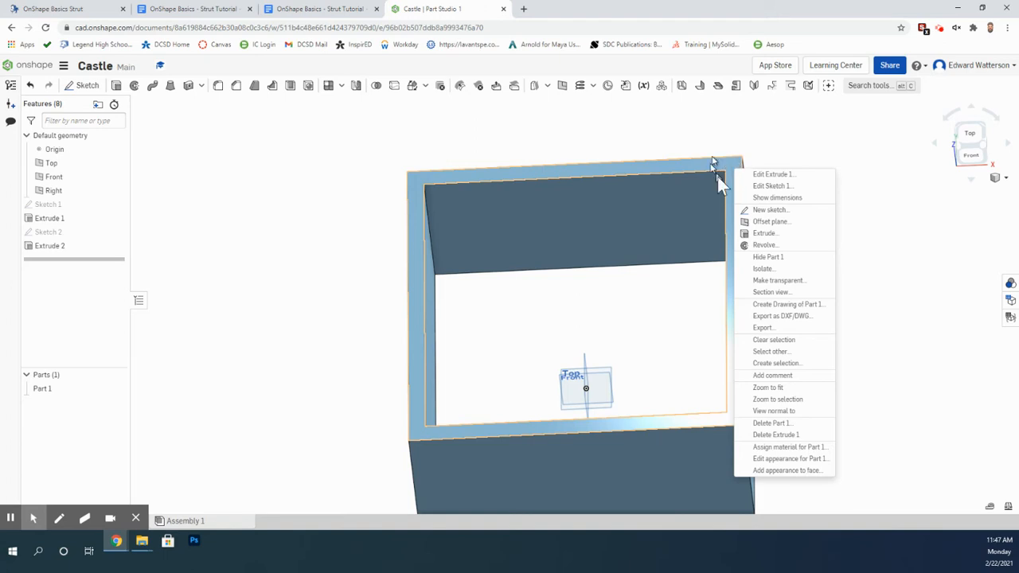
mouse_move(734, 173)
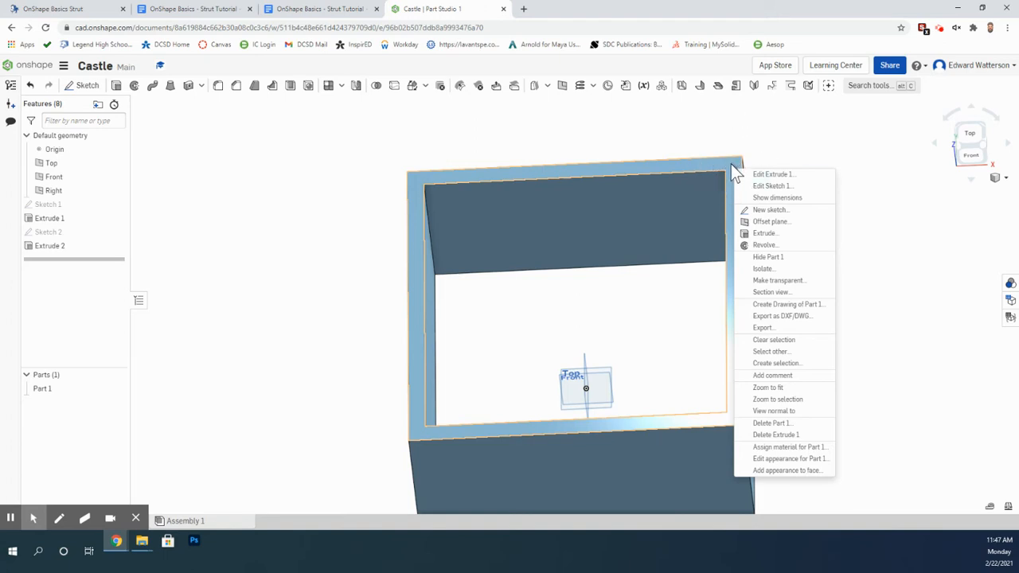
mouse_move(725, 176)
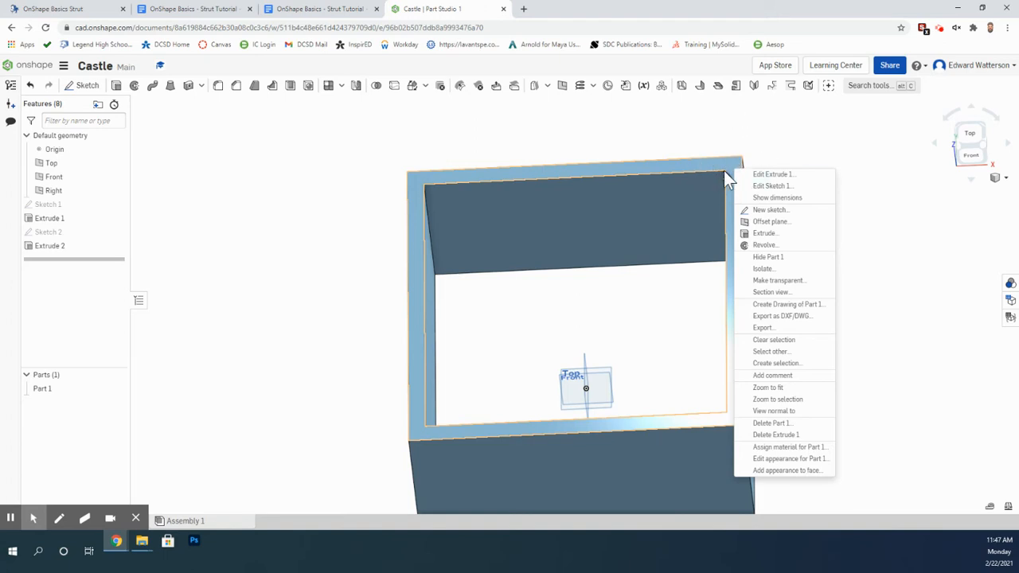
mouse_move(736, 173)
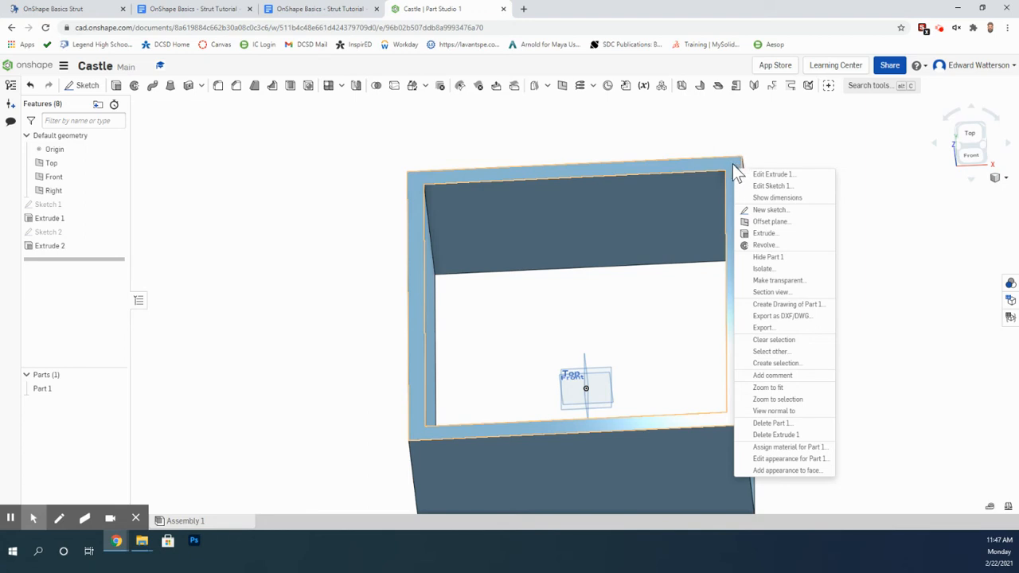
mouse_move(772, 411)
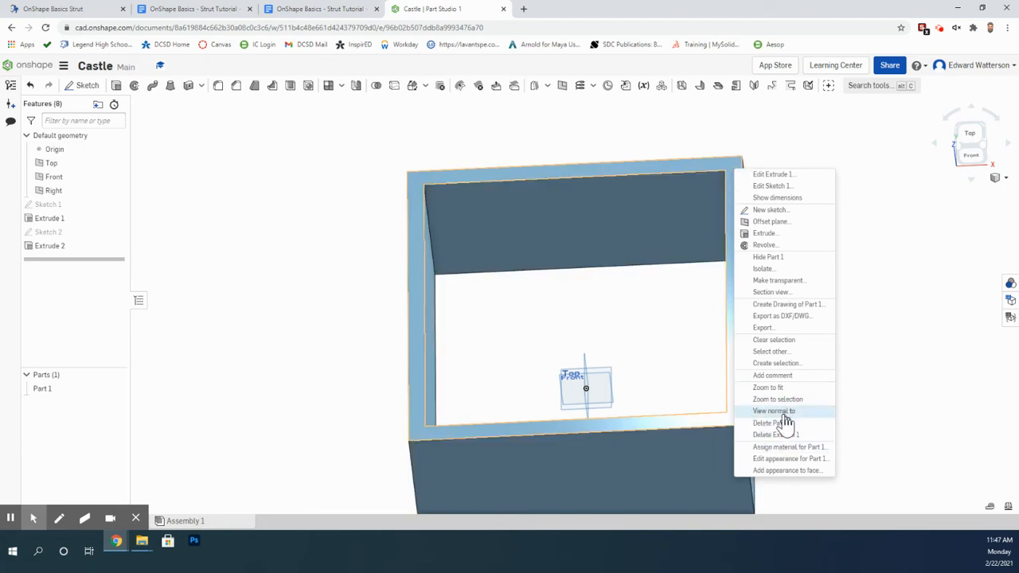
click(772, 411)
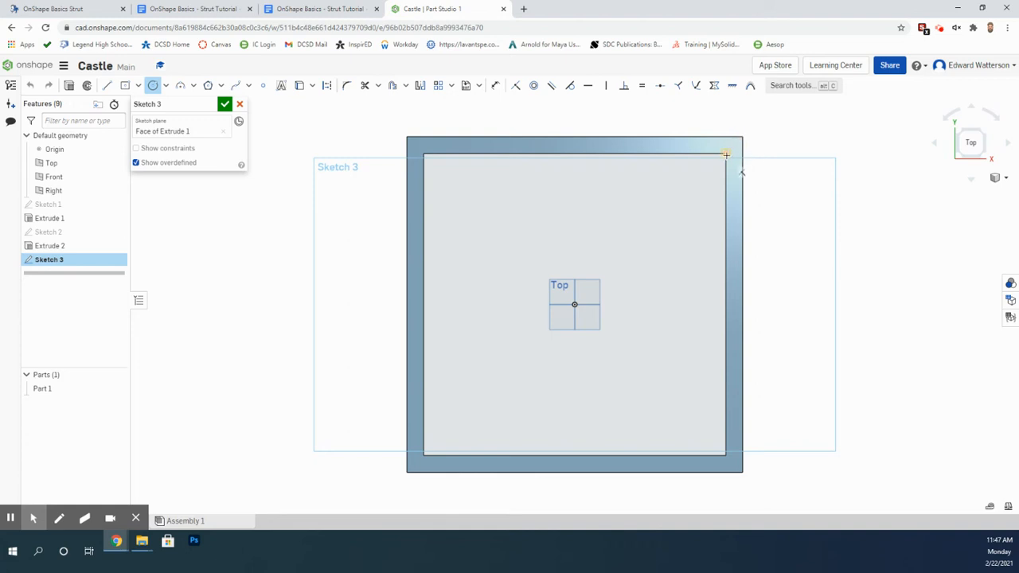
- Drag out a circle centred on the wall's top-right corner point
drag(725, 153, 777, 186)
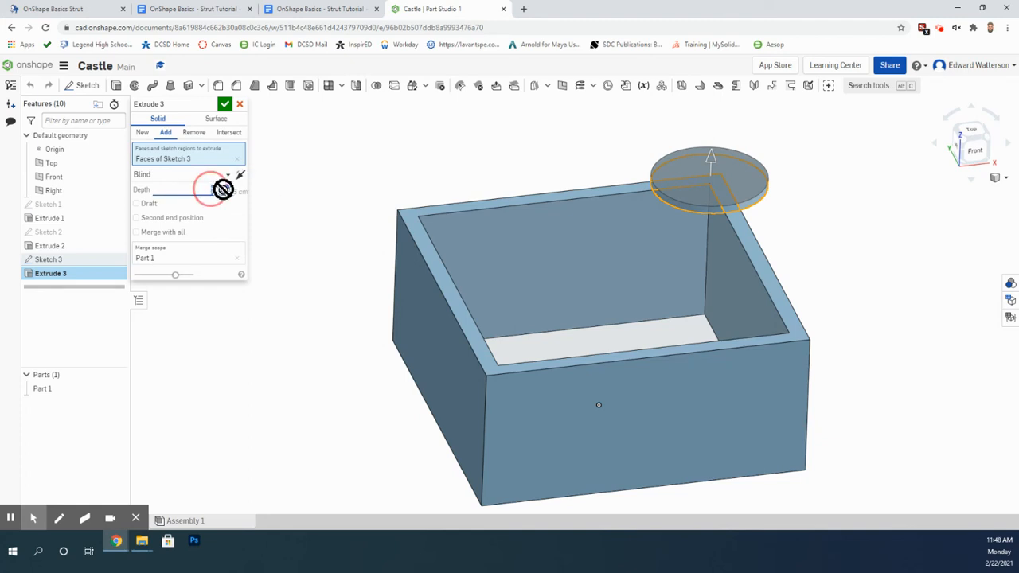
- Extrude the corner circle 35 cm, adding a cylindrical turret to the wall
click(191, 189)
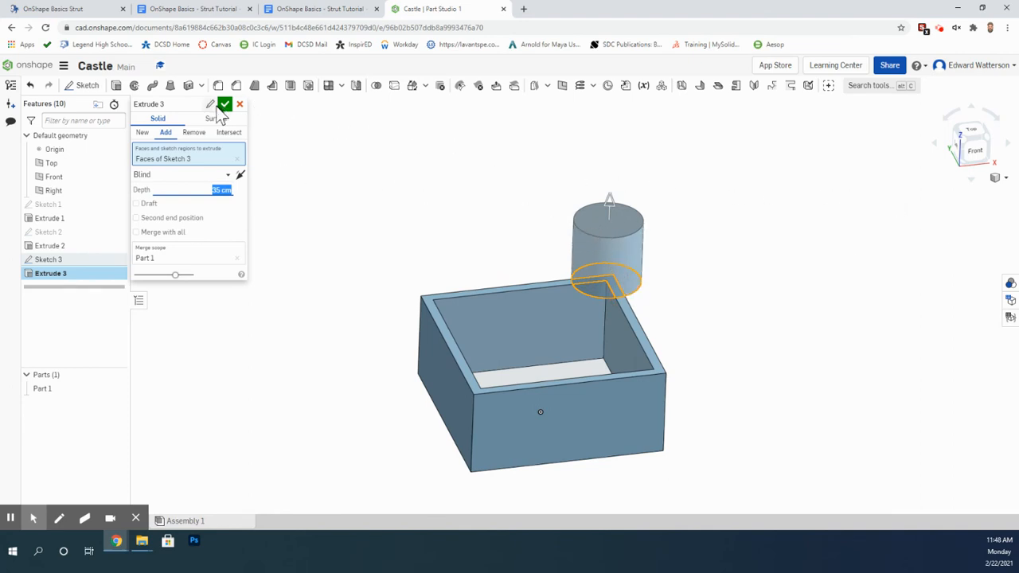
click(225, 104)
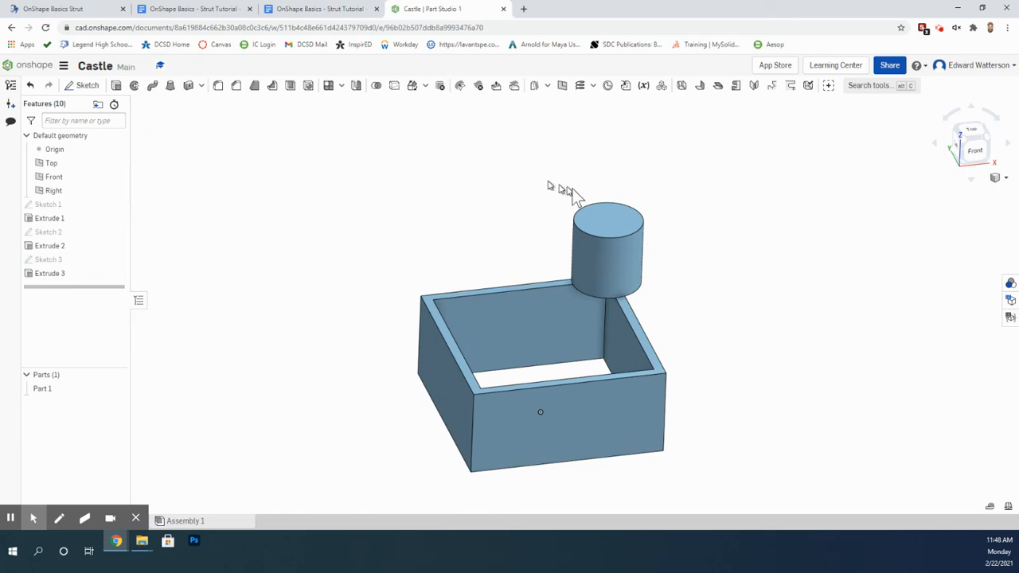
right_click(605, 231)
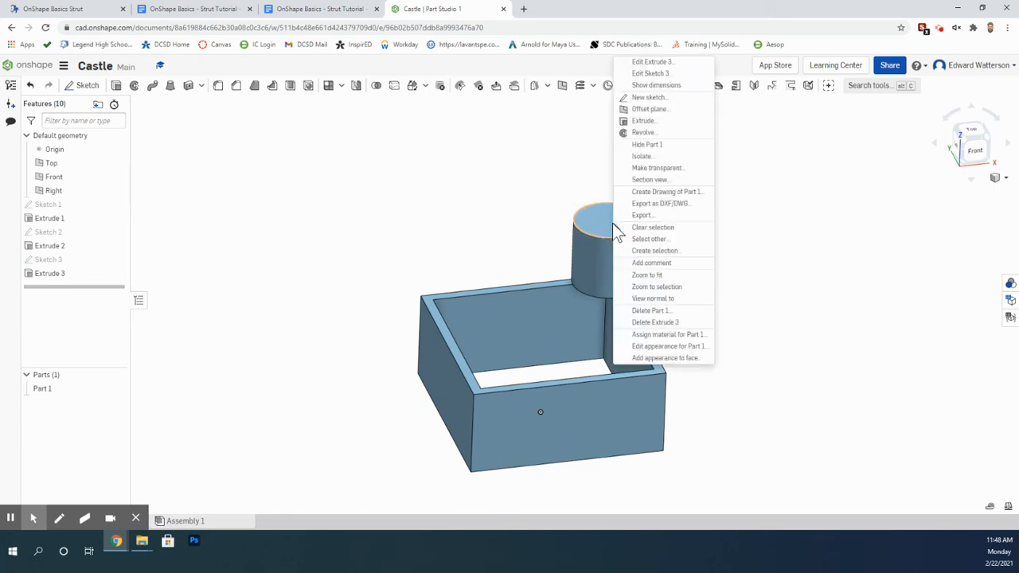
mouse_move(648, 109)
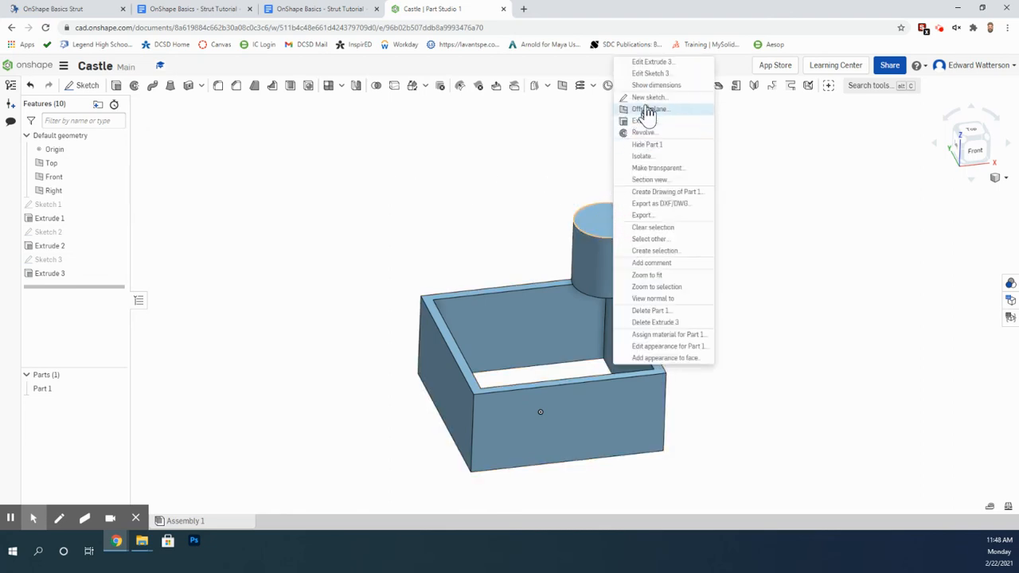
mouse_move(653, 298)
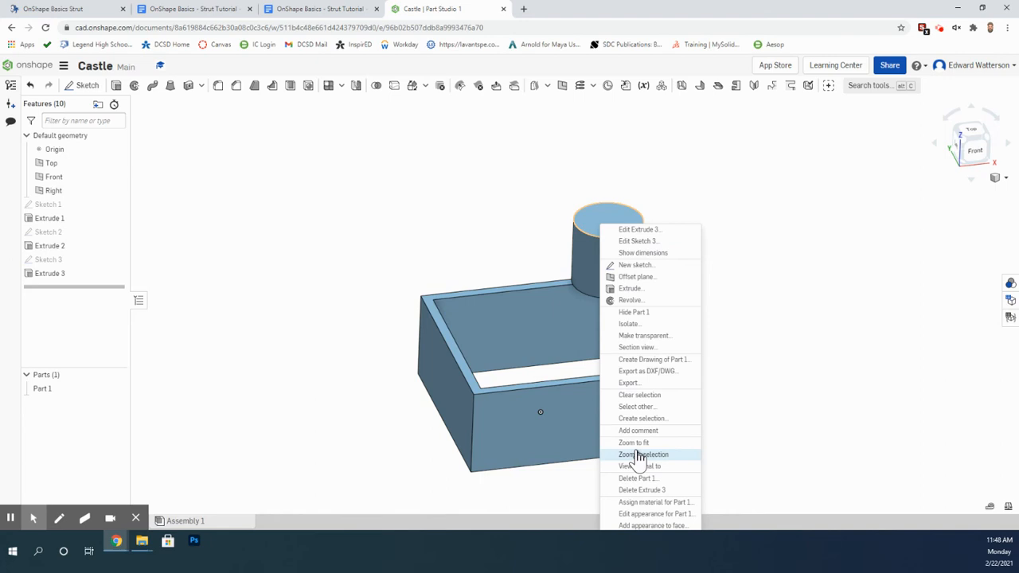
- View the turret top face normal and start a new sketch on it
click(641, 465)
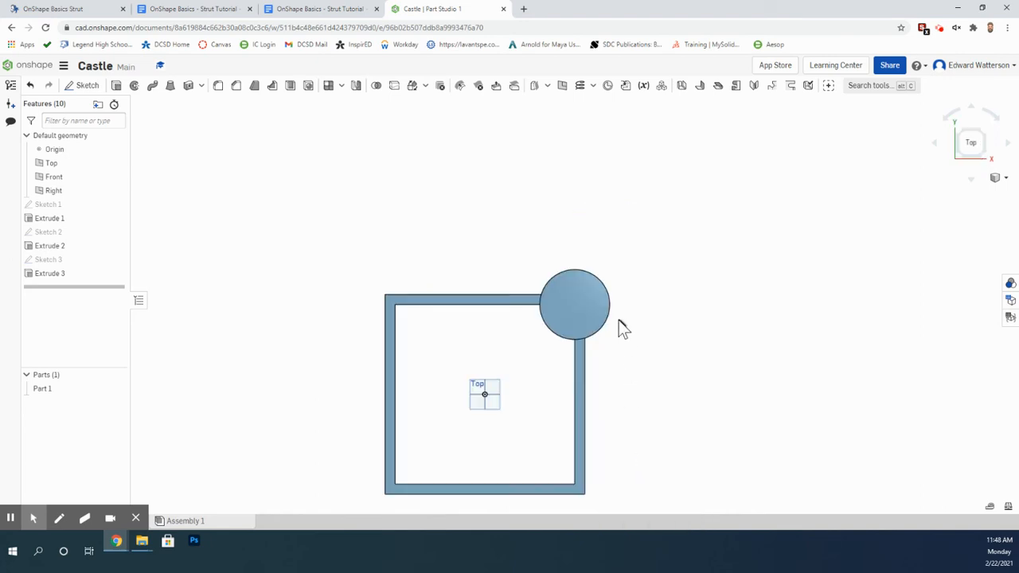
right_click(573, 306)
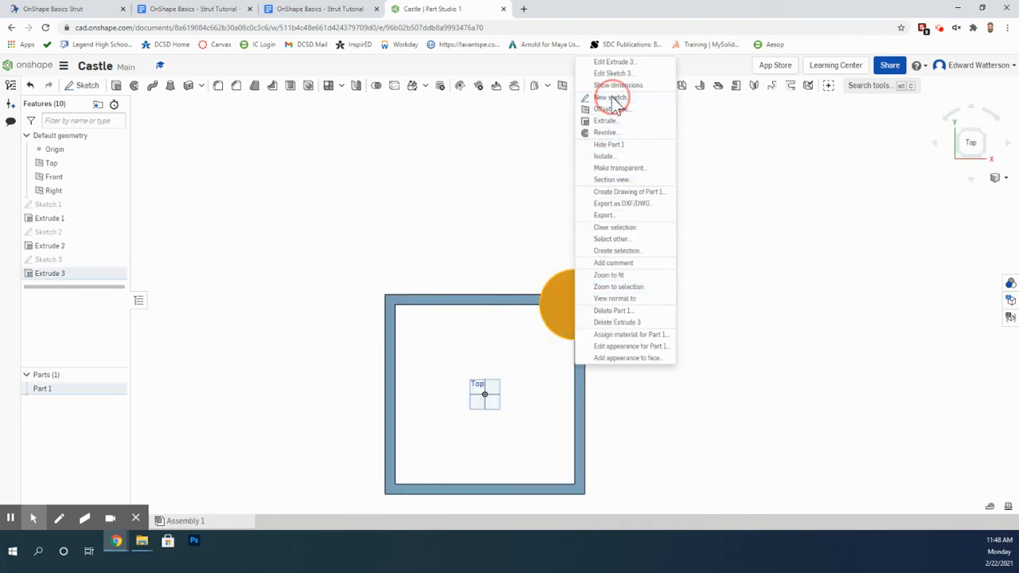
click(609, 97)
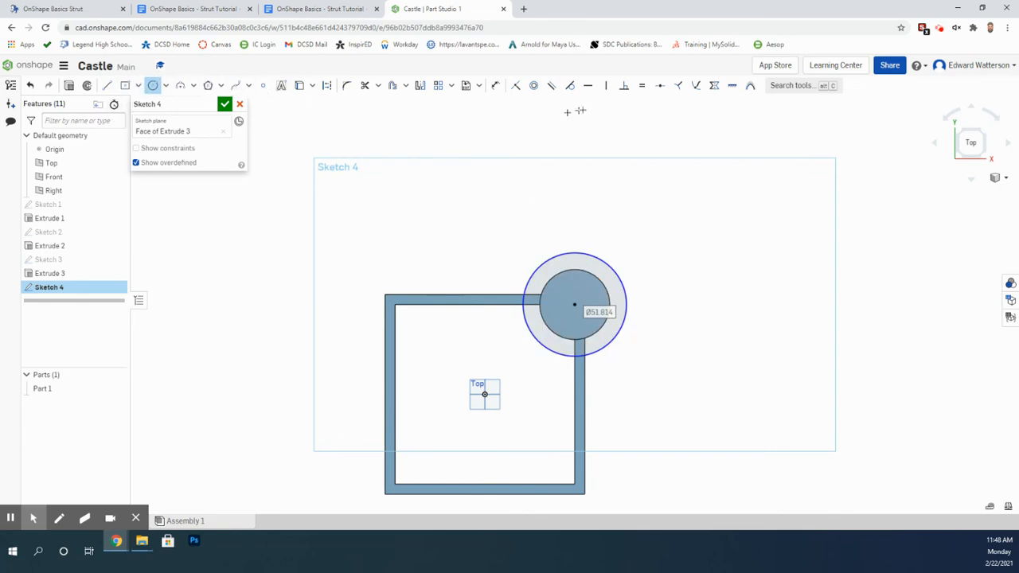
- Finish the concentric circle wider than the turret and confirm Sketch 4
click(495, 86)
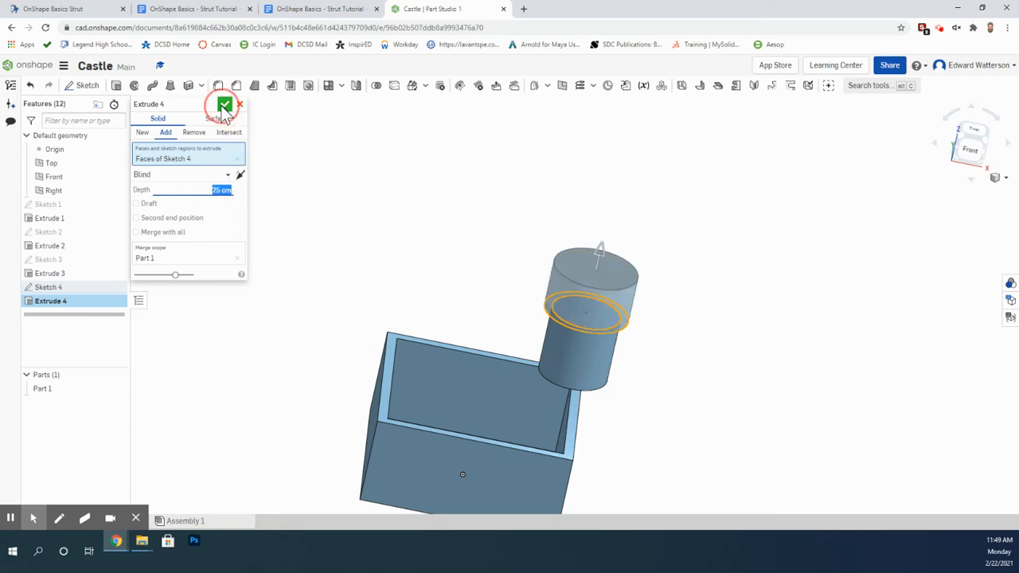
- Confirm Extrude 4, adding the 25 cm ring onto the turret top
click(225, 105)
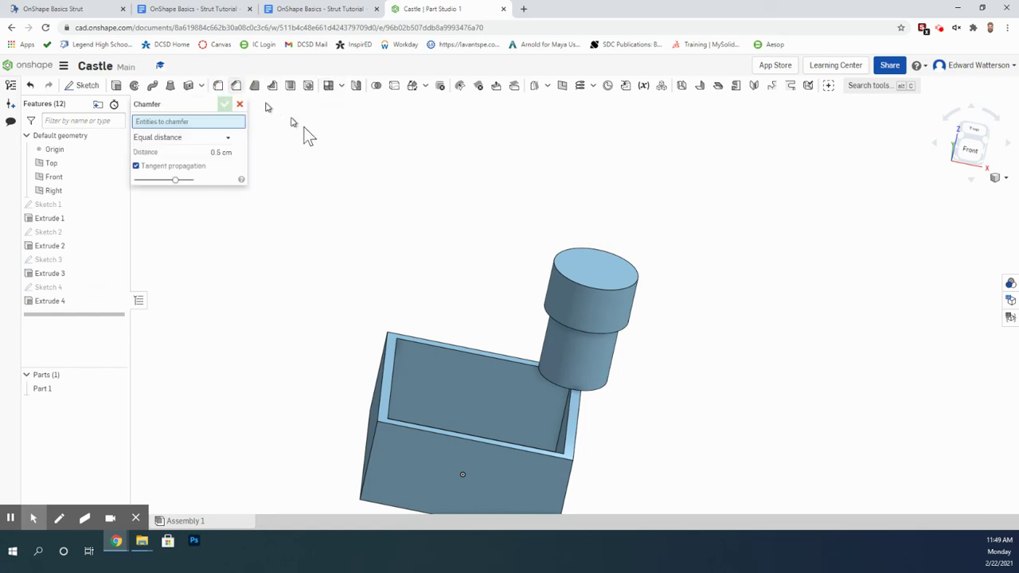
- Chamfer the disc's top edge by 20 cm into a conical roof
click(577, 290)
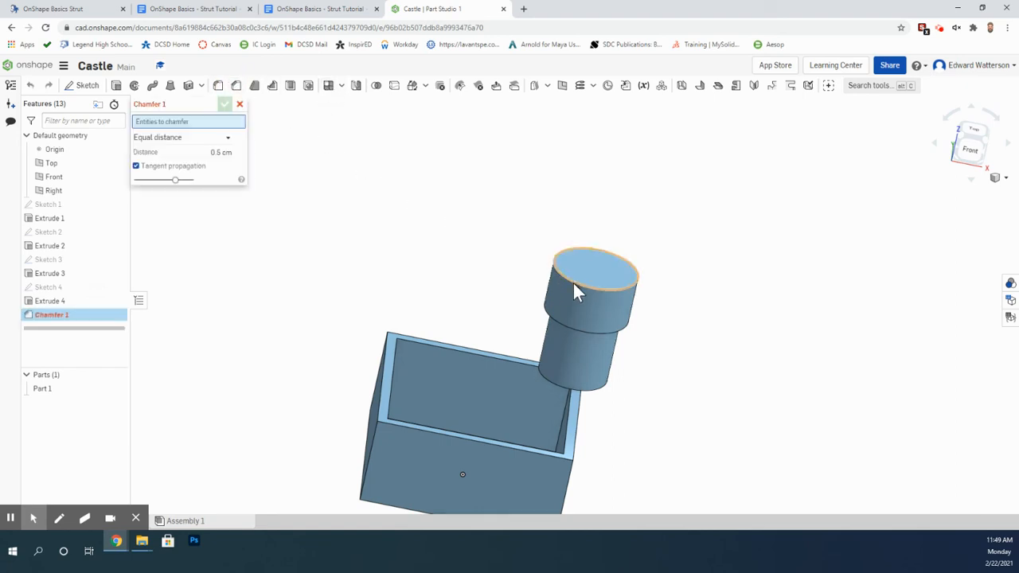
click(593, 262)
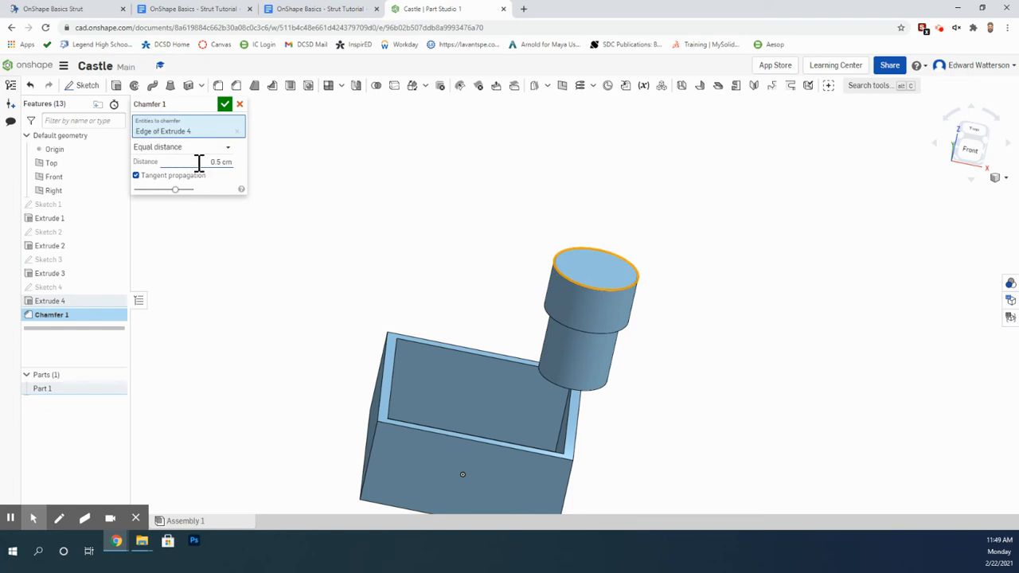
triple_click(221, 161)
text(20)
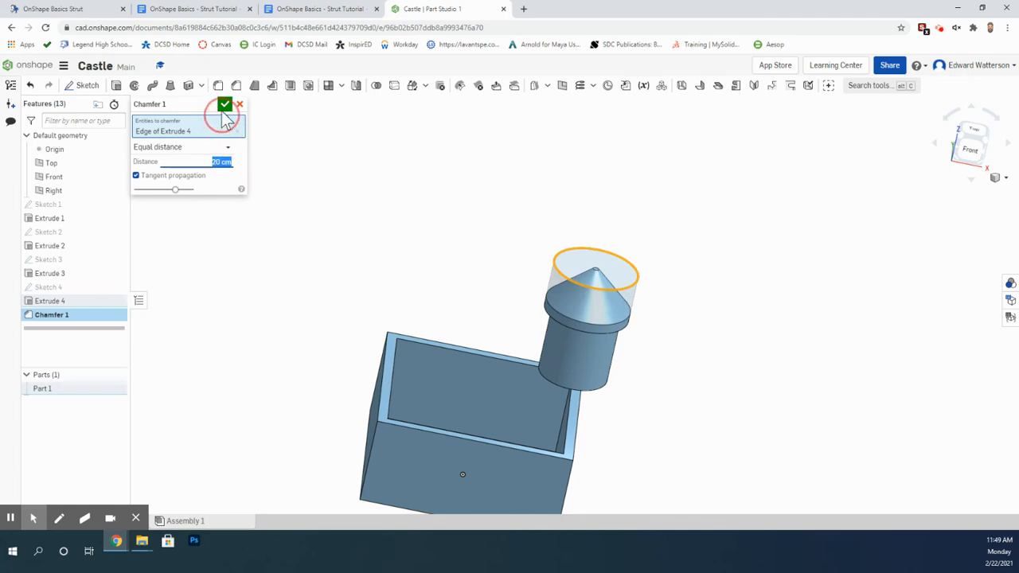
click(225, 104)
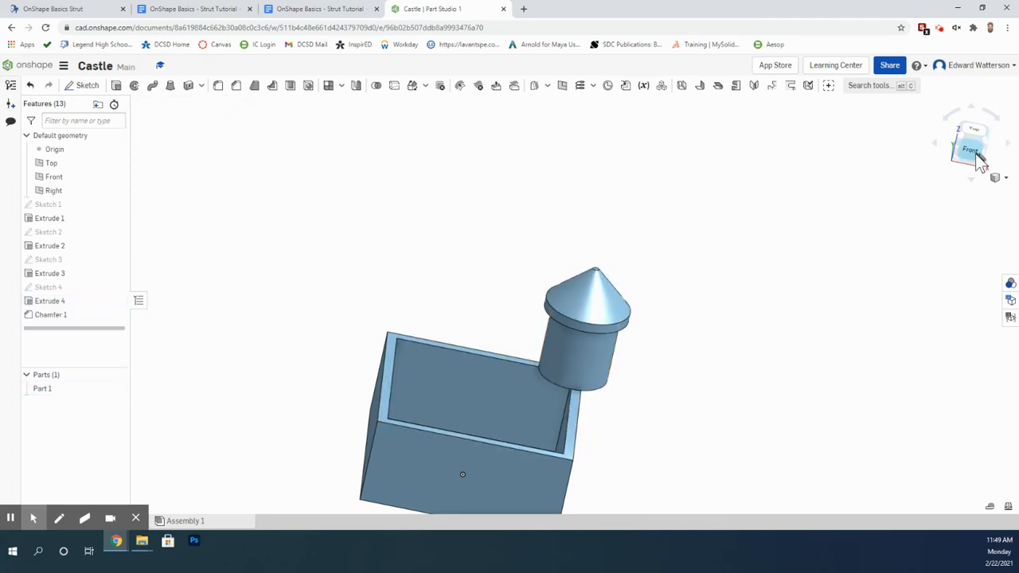
click(970, 150)
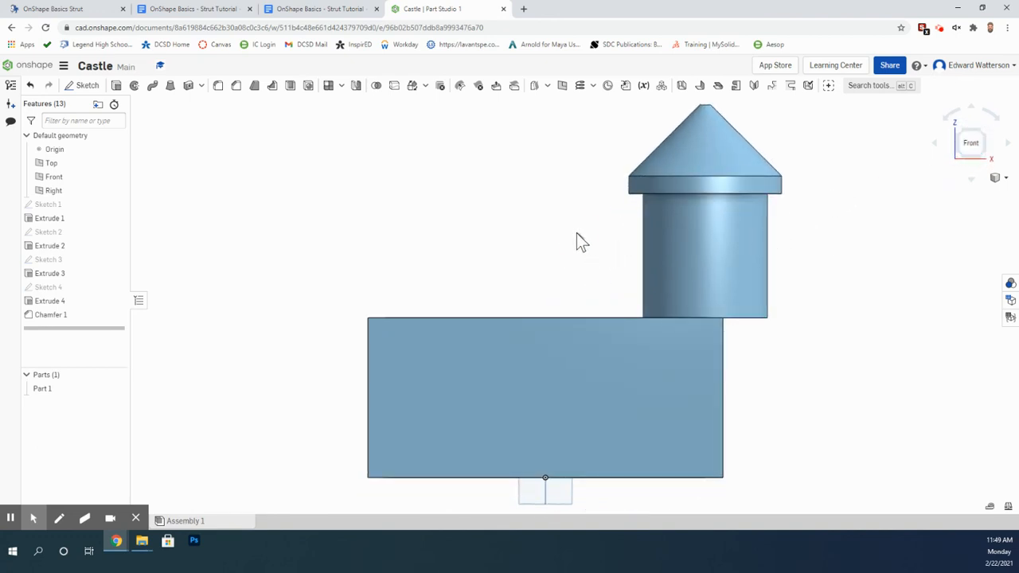
drag(581, 239, 581, 254)
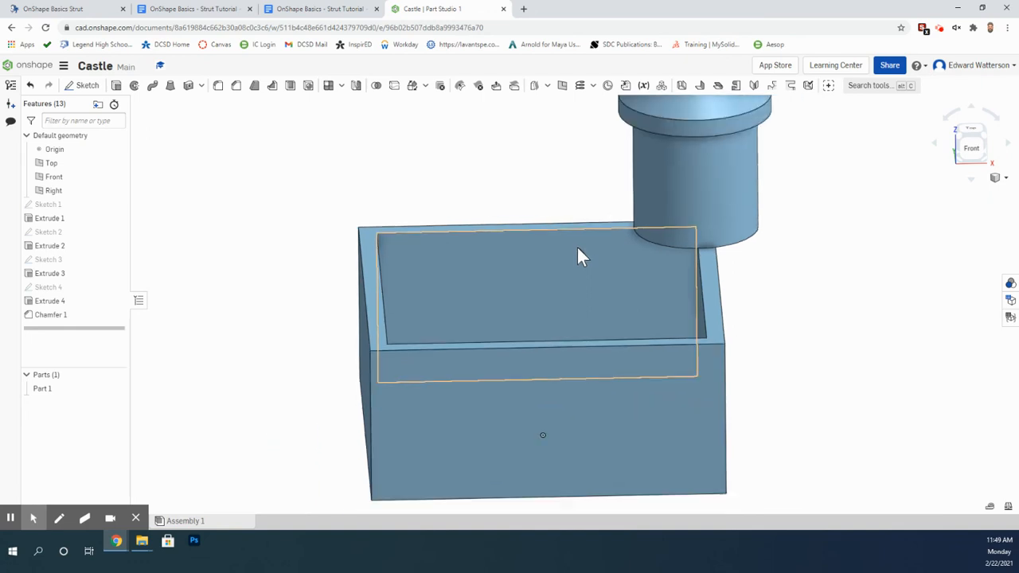